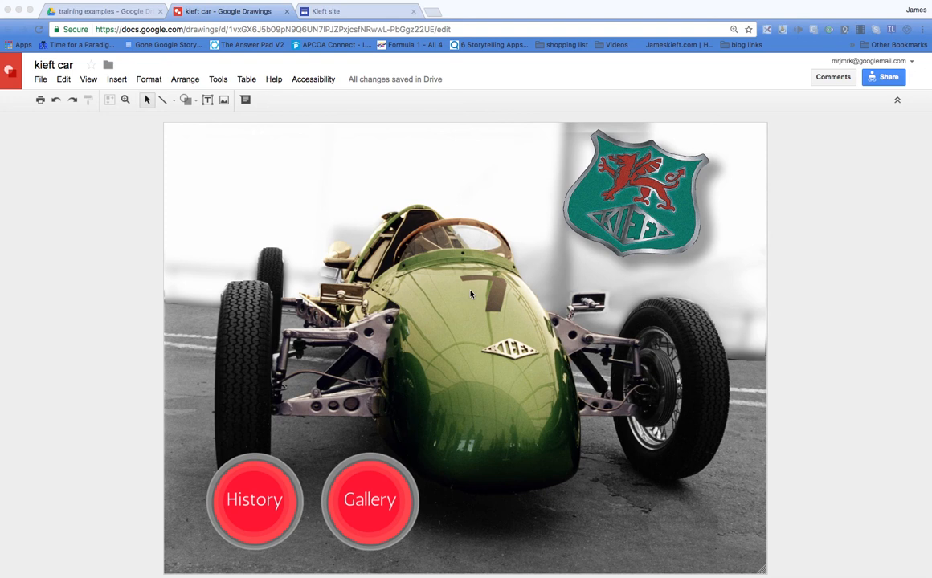
mouse_move(356, 280)
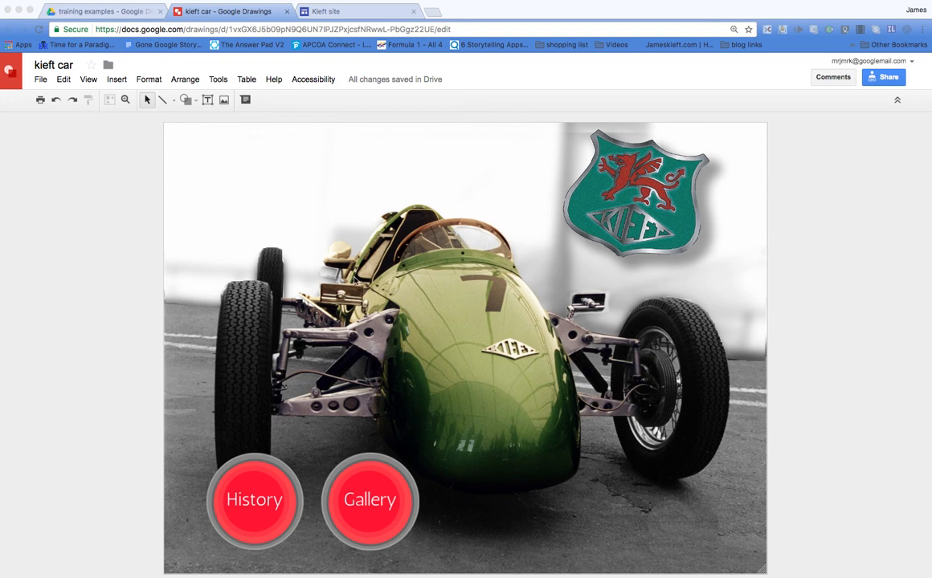
mouse_move(485, 328)
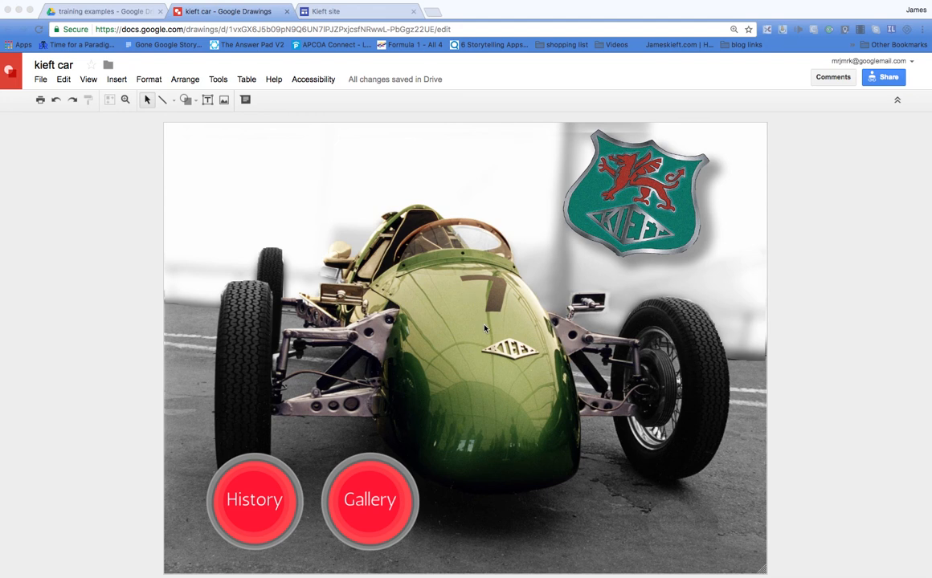
mouse_move(362, 521)
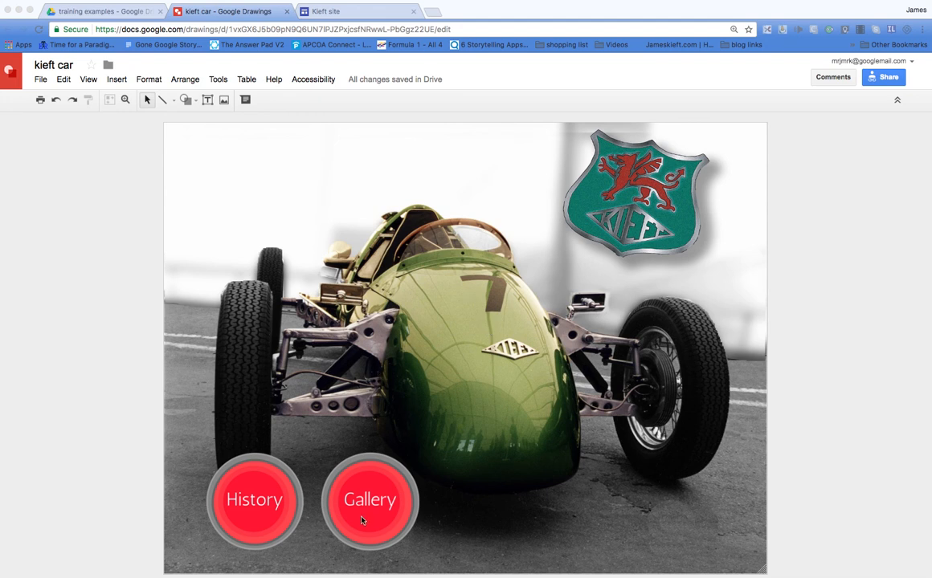
mouse_move(350, 521)
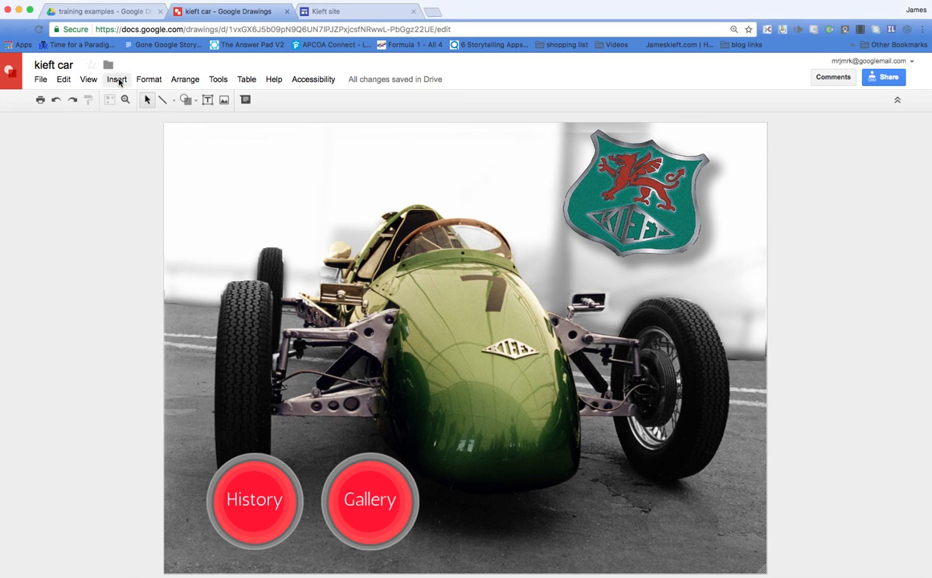
Upload the Links.png button image from the computer into the car drawing.
click(116, 79)
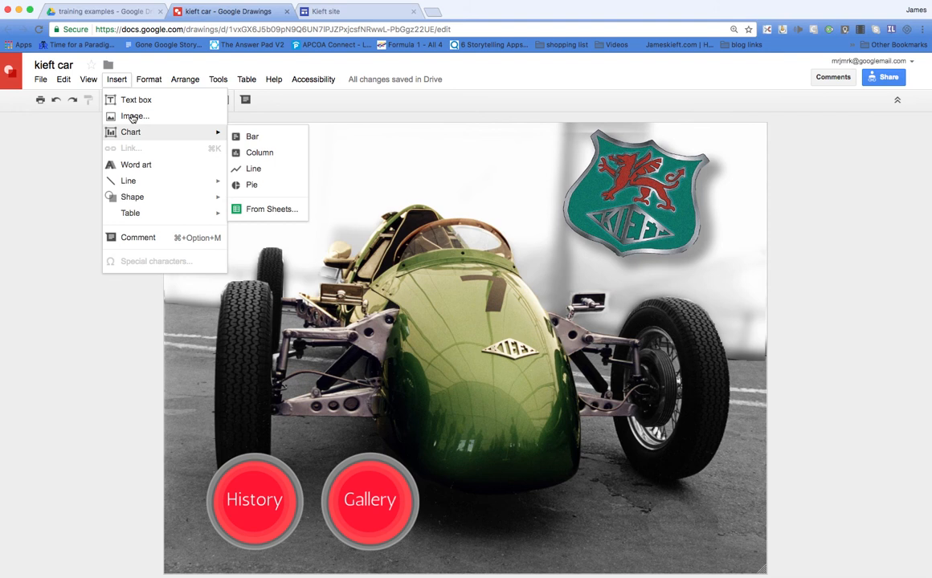
mouse_move(135, 116)
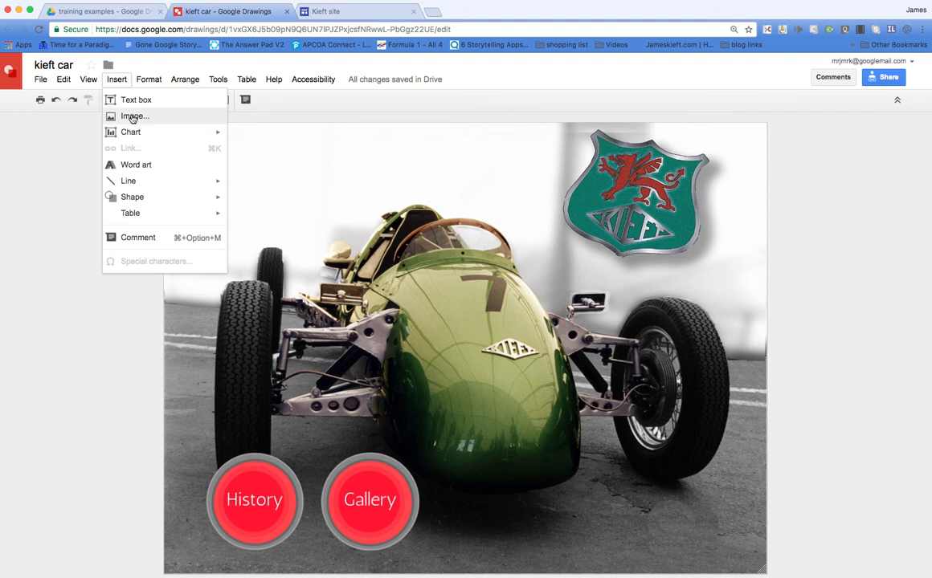
click(135, 116)
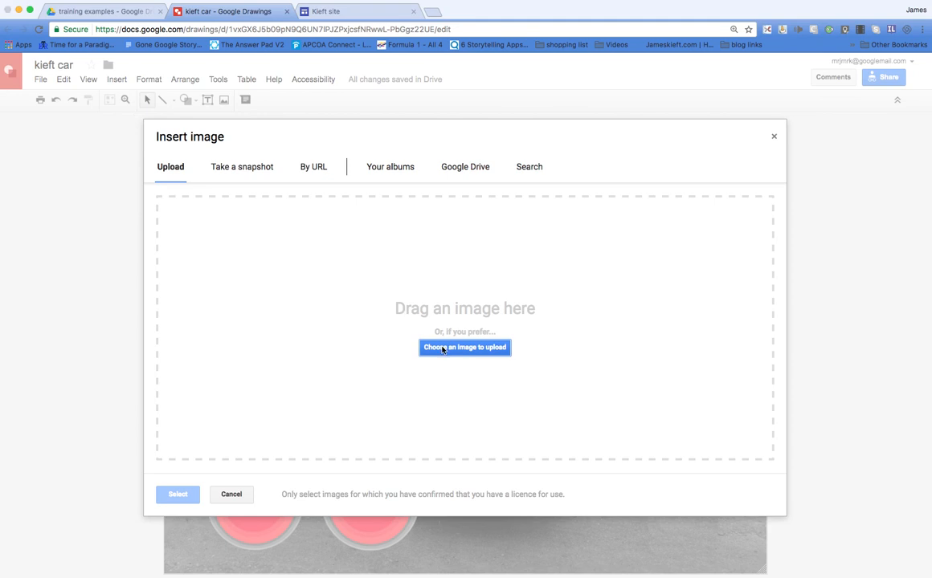
click(464, 347)
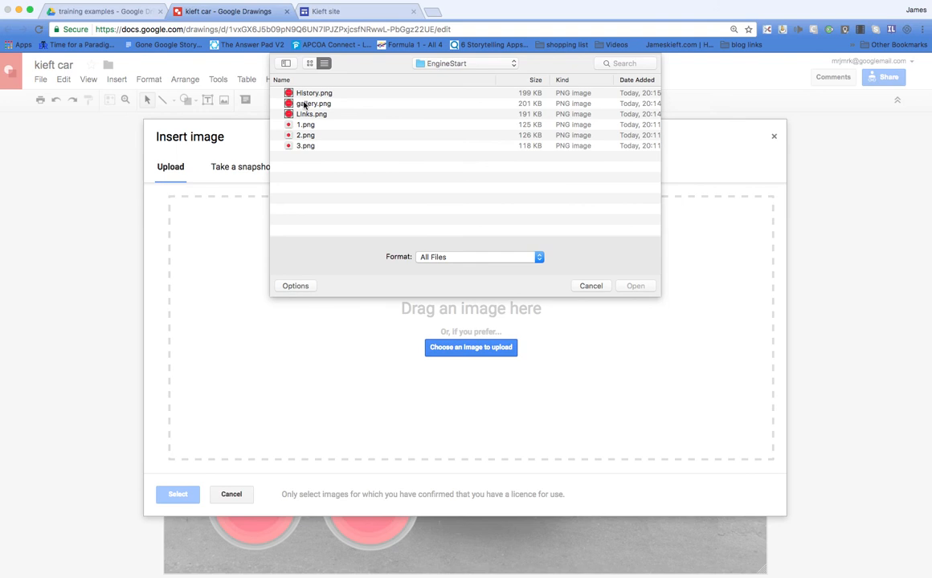
click(312, 113)
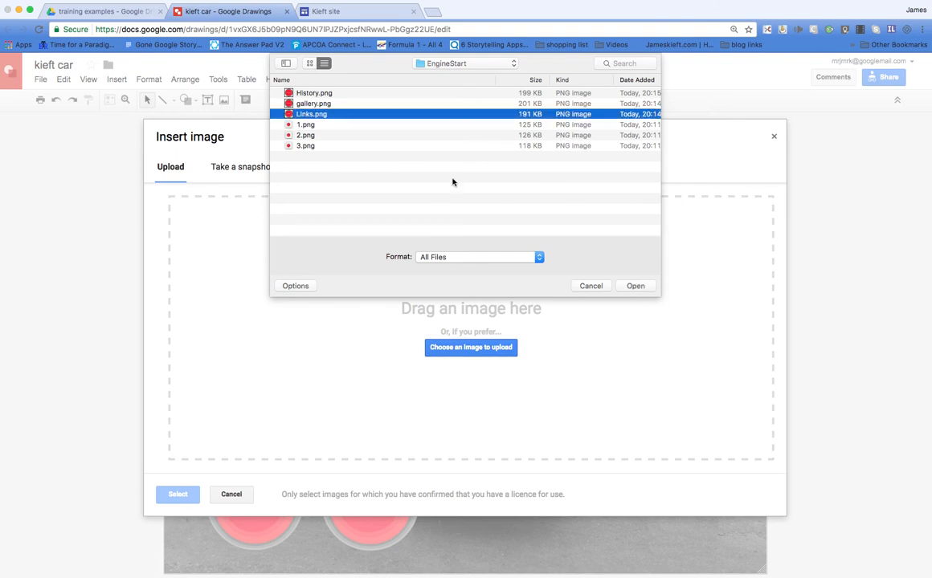
mouse_move(634, 286)
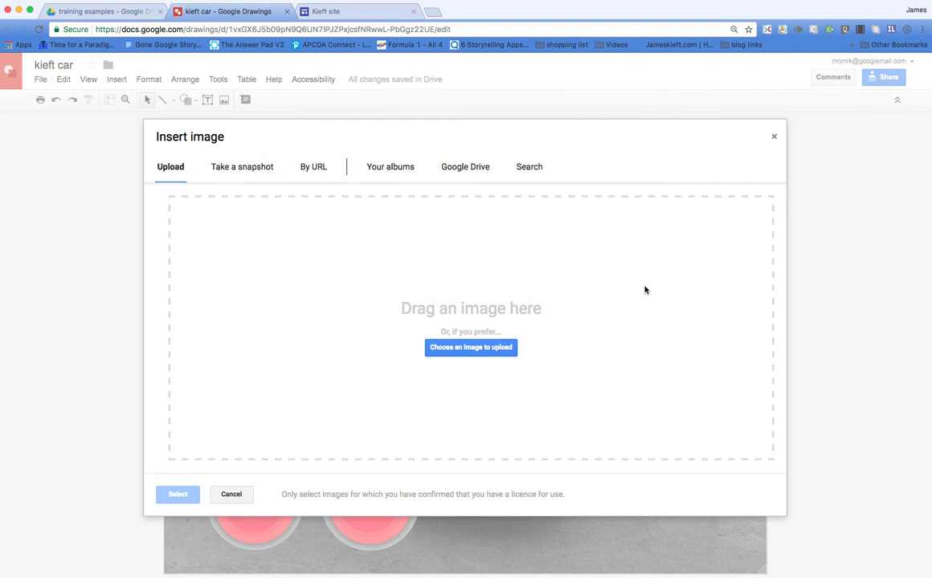
click(469, 347)
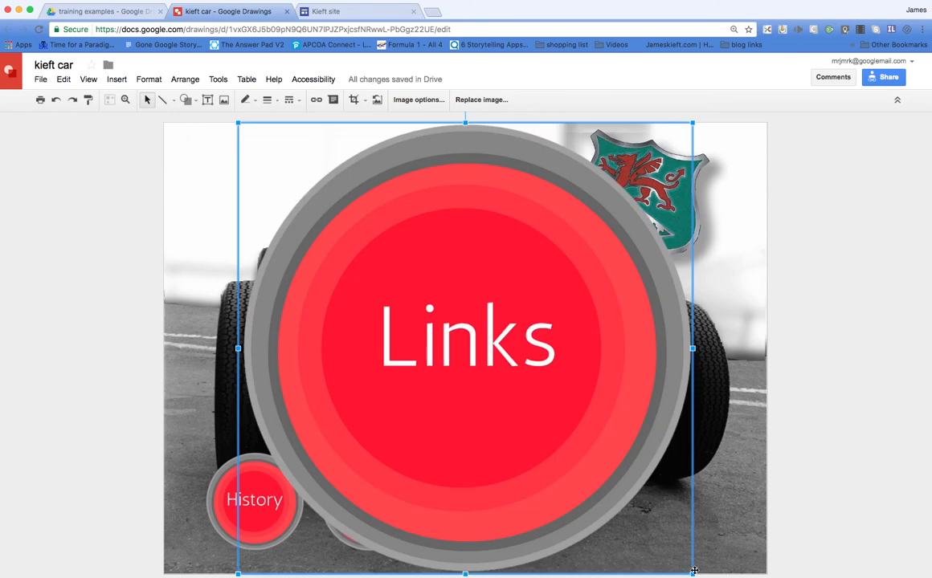
mouse_move(694, 572)
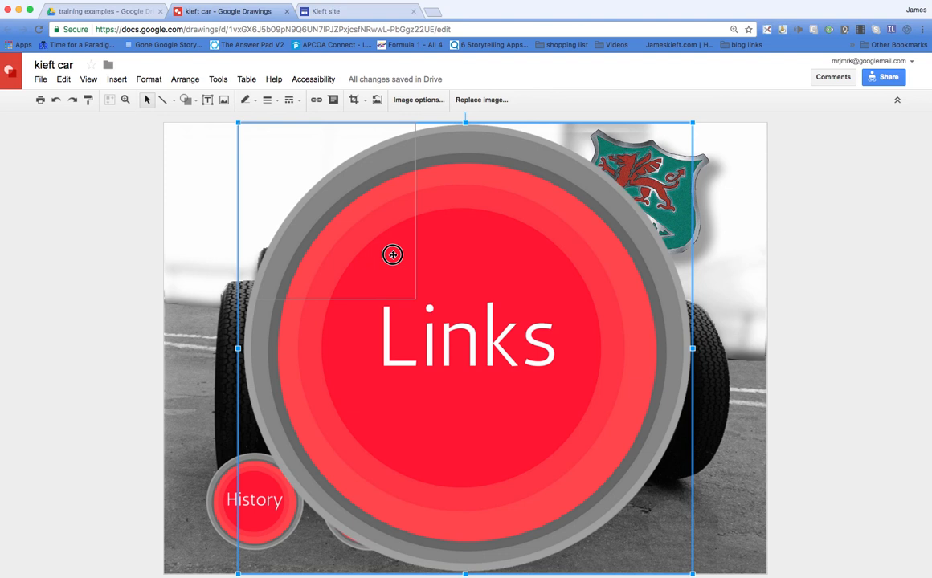
Shrink the Links image to button size and set it beside Gallery along the photo's bottom.
drag(392, 254, 295, 172)
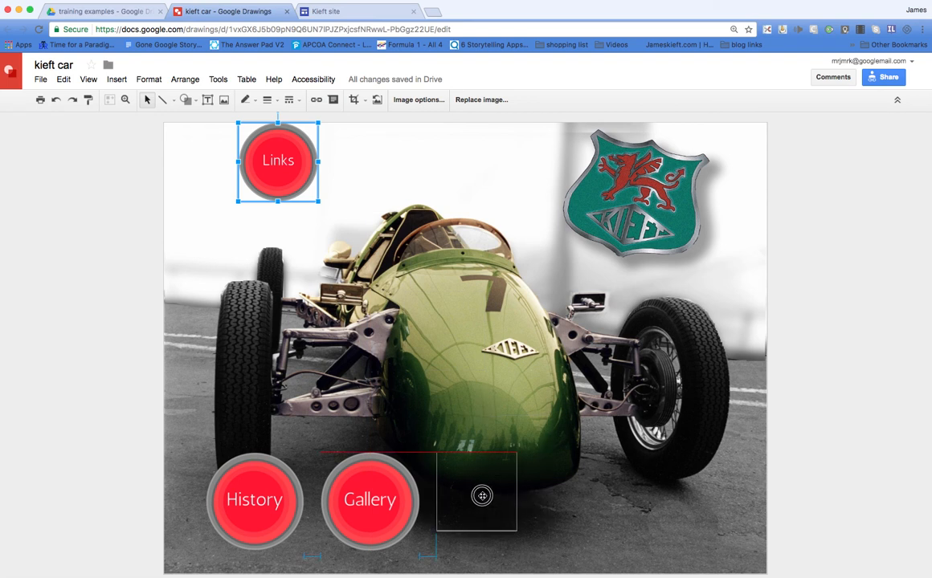
drag(278, 161, 475, 490)
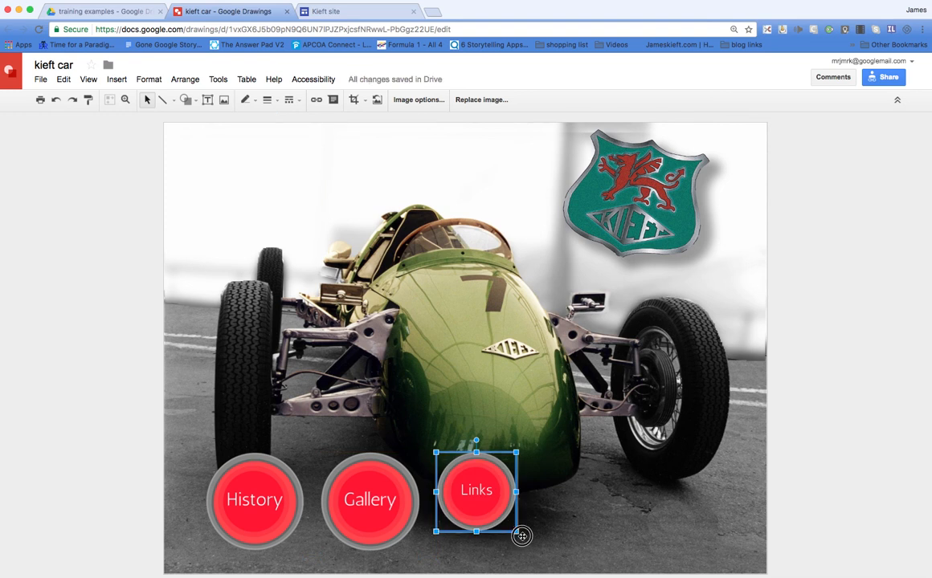
drag(521, 537, 527, 540)
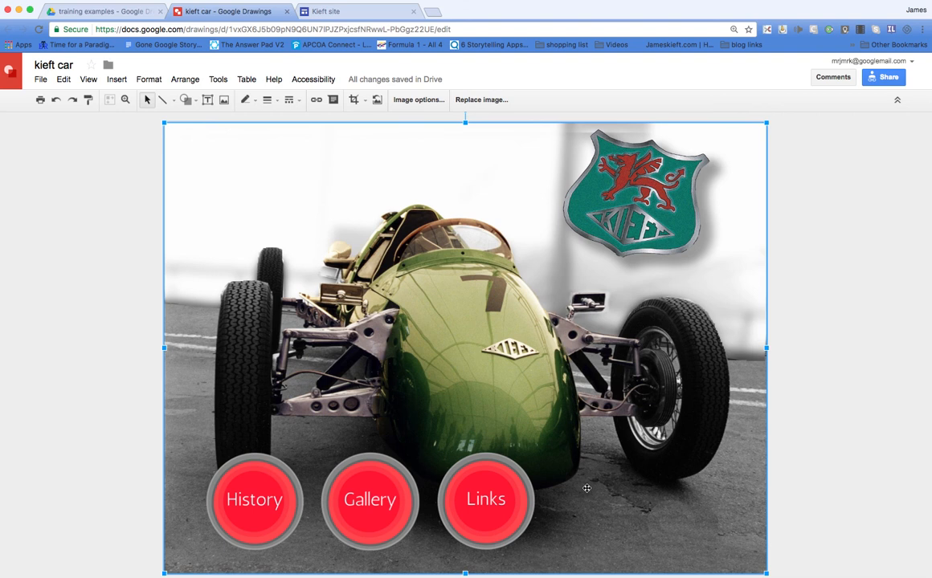
mouse_move(272, 350)
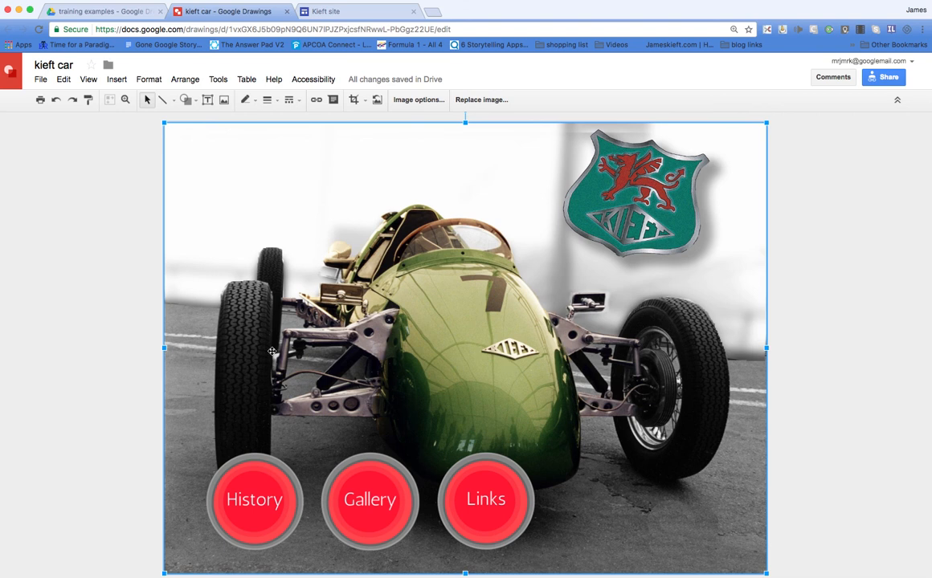
mouse_move(276, 356)
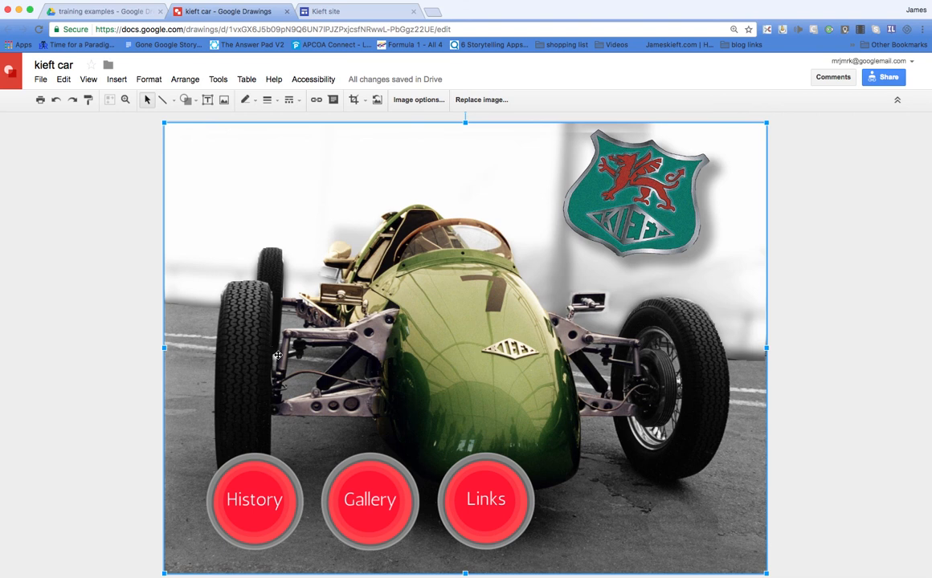
mouse_move(510, 497)
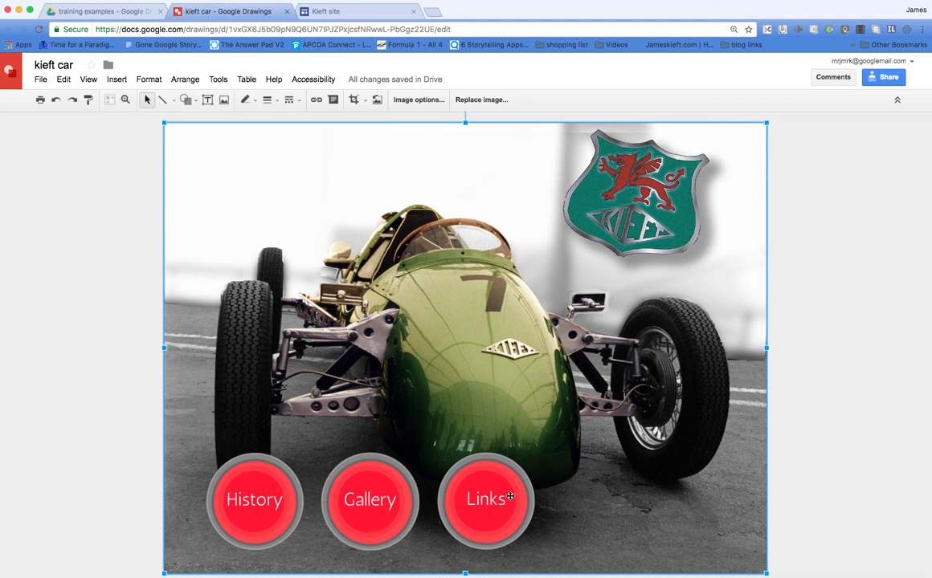
mouse_move(41, 81)
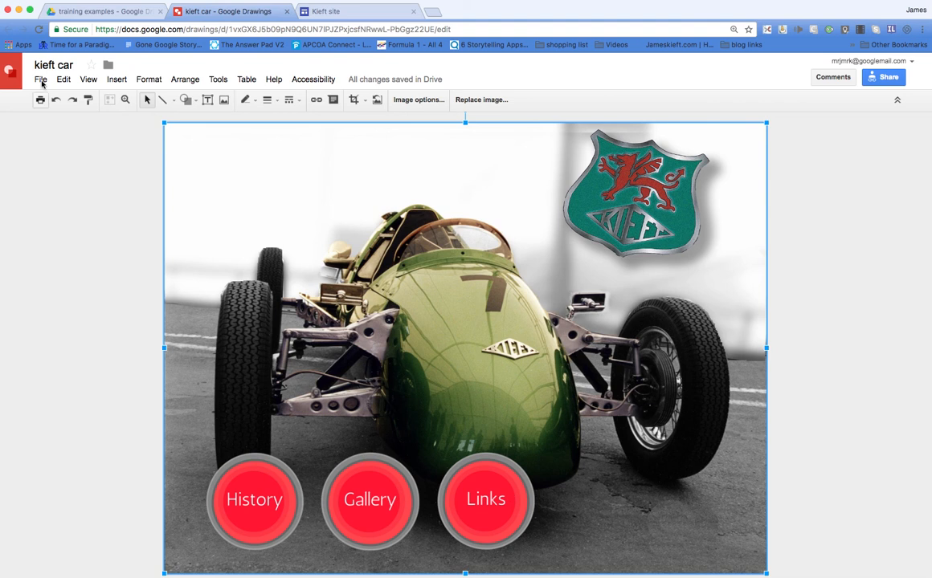
Share the drawing so anyone with the link can view it, then finish with Done.
click(40, 79)
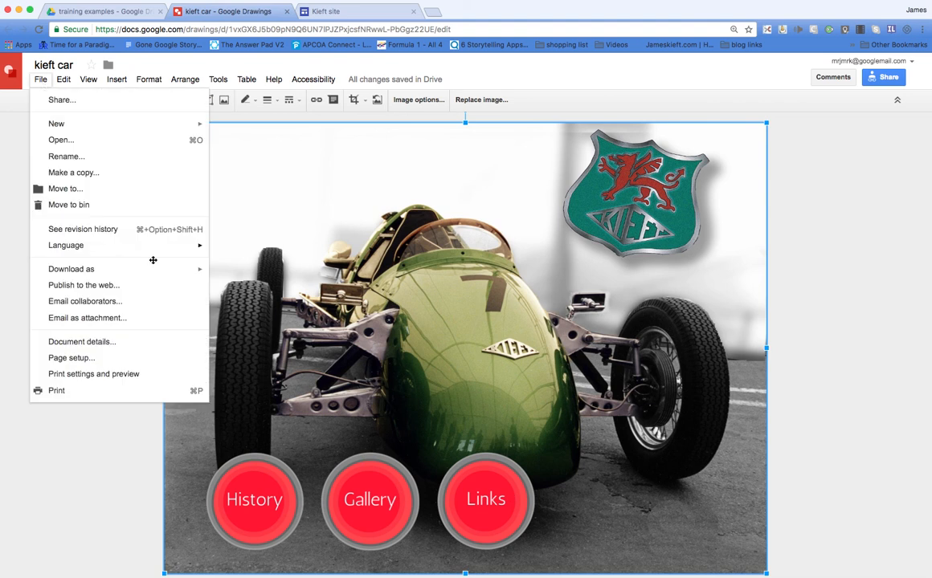
mouse_move(731, 58)
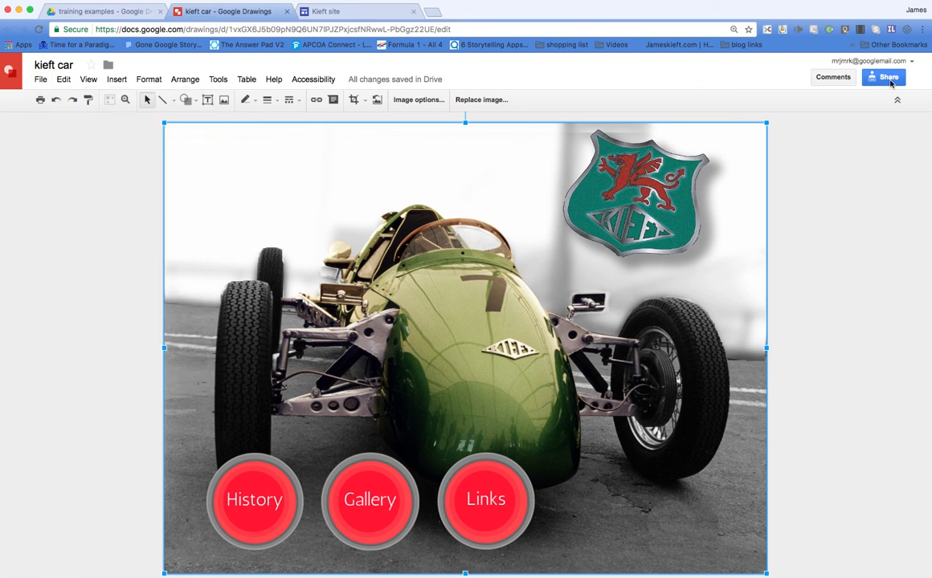
click(884, 77)
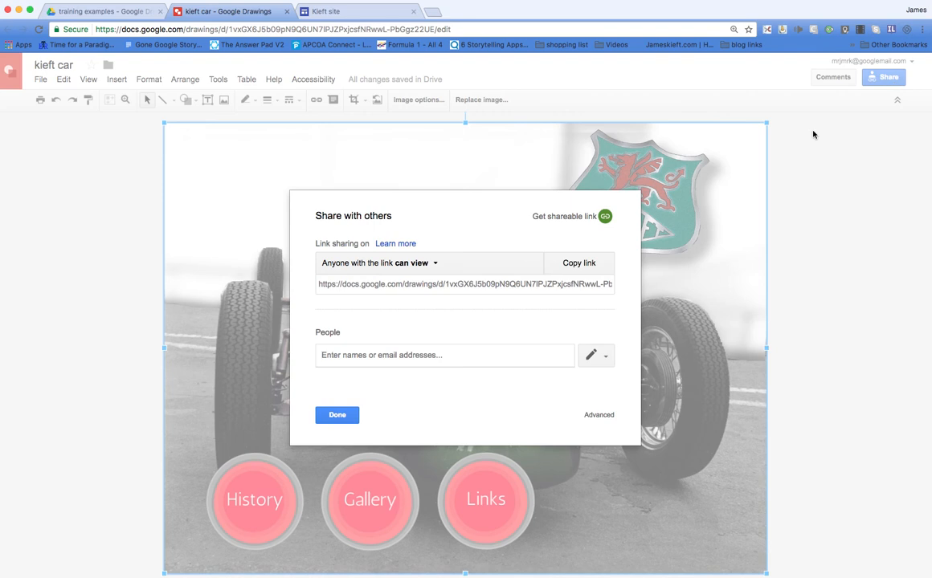
click(598, 414)
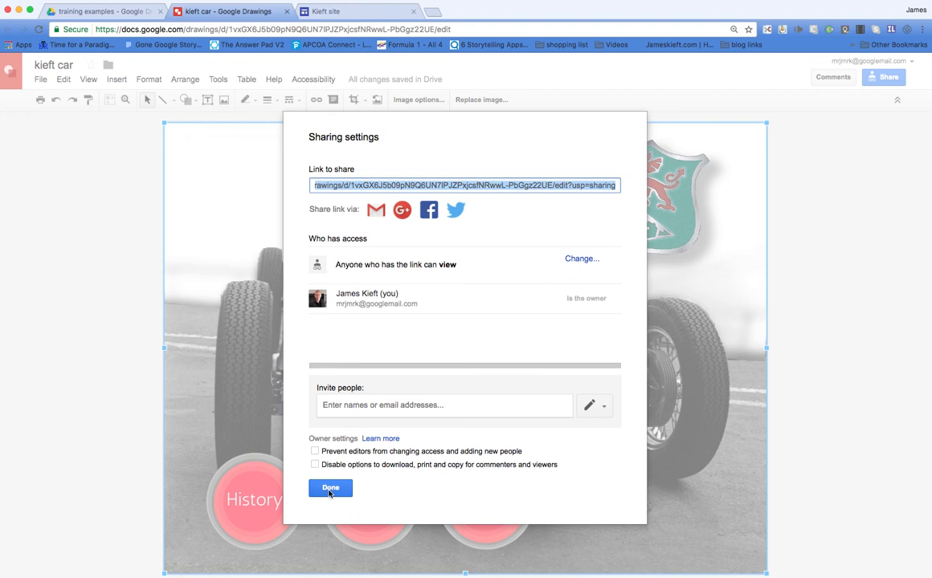
click(329, 489)
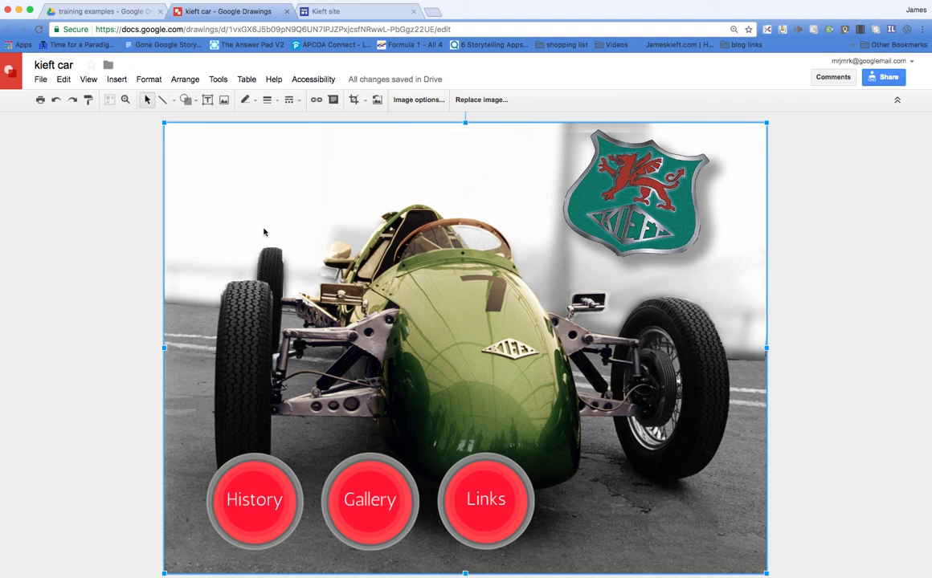
mouse_move(350, 13)
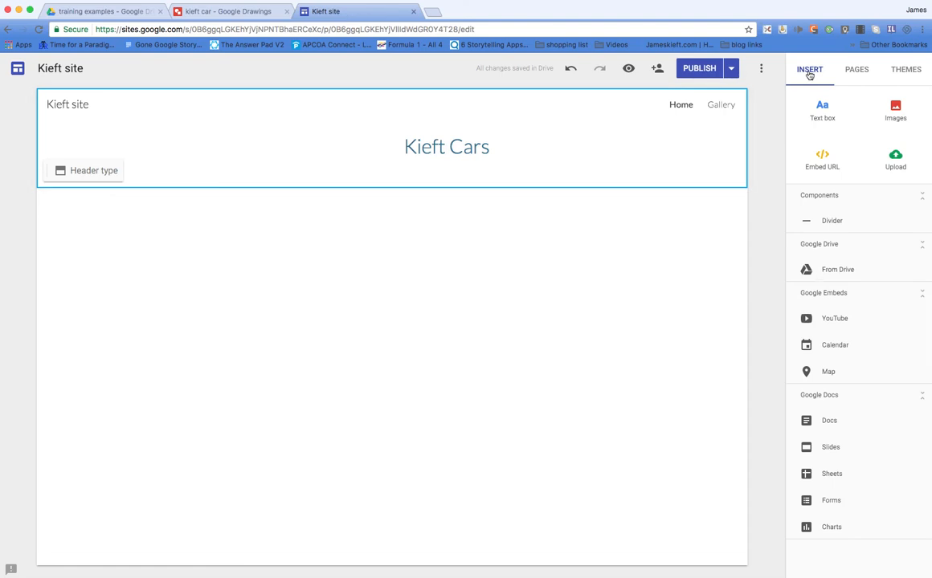
mouse_move(850, 444)
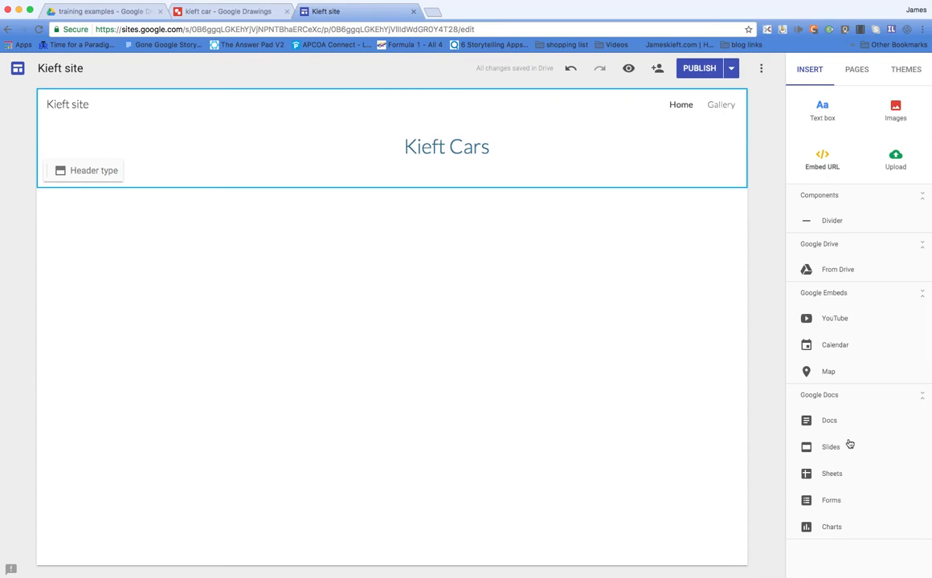
mouse_move(826, 402)
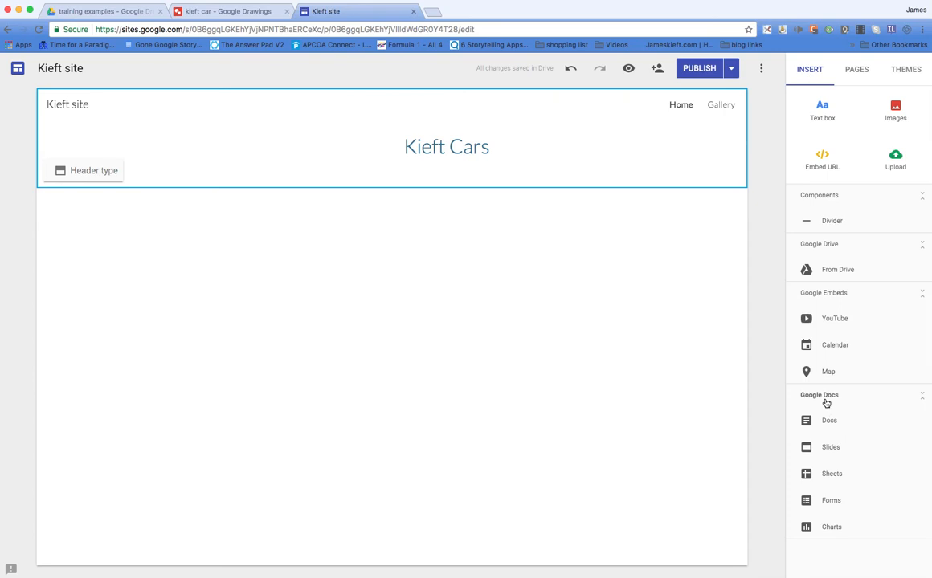
mouse_move(829, 481)
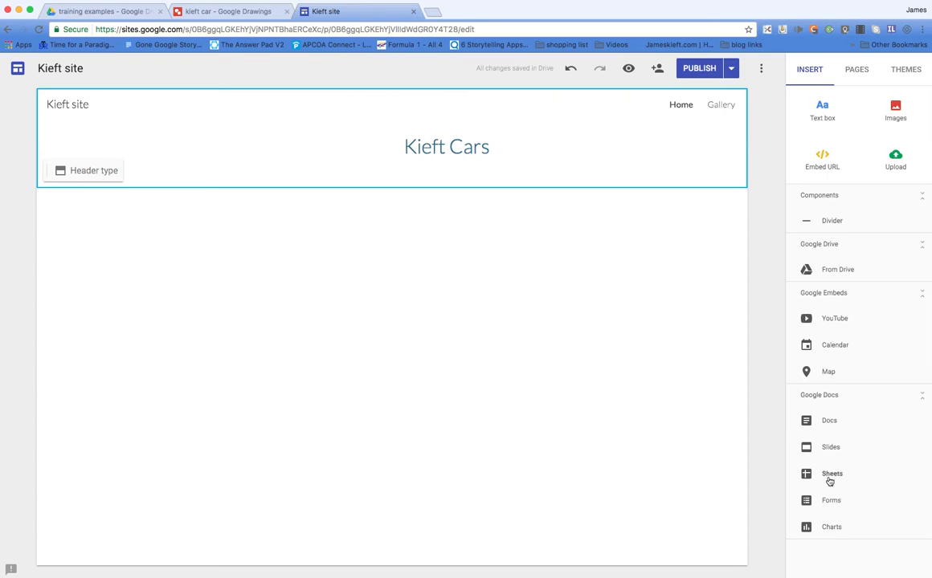
mouse_move(865, 477)
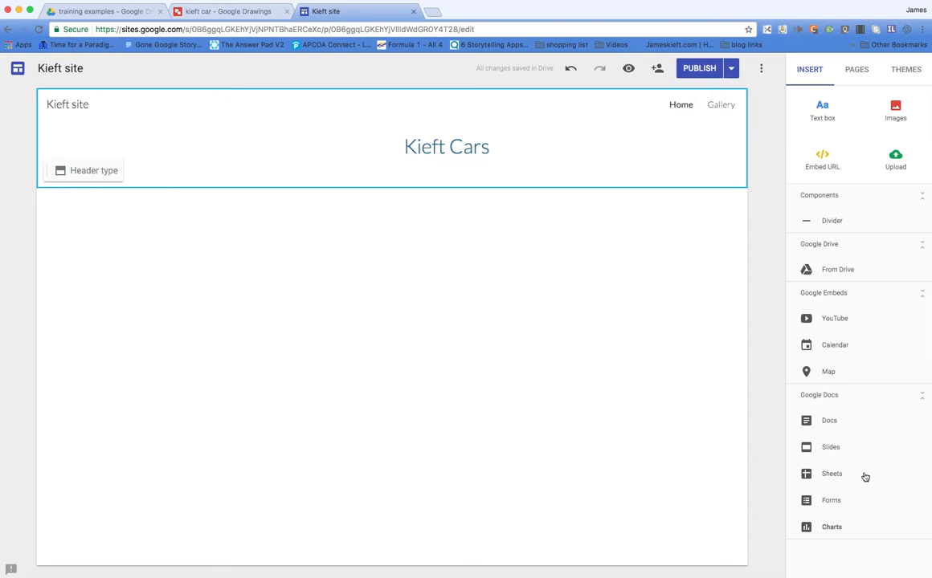
mouse_move(831, 277)
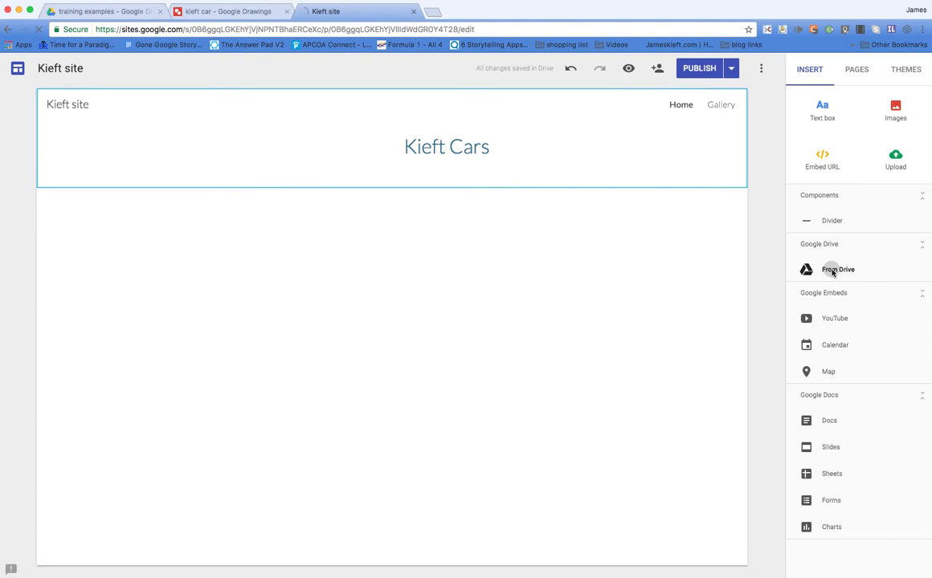
Select the kieft car drawing from recently viewed Drive files for the page.
click(839, 270)
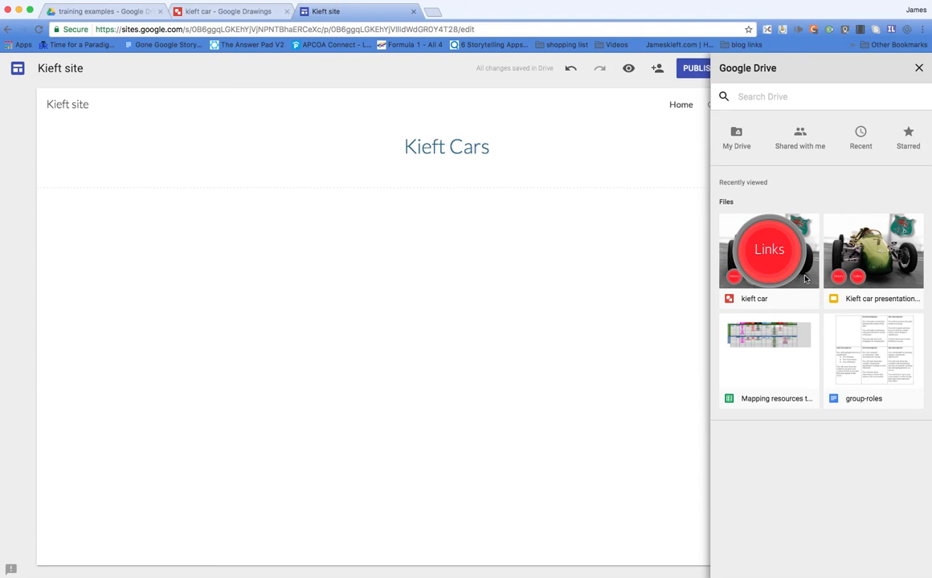
click(768, 250)
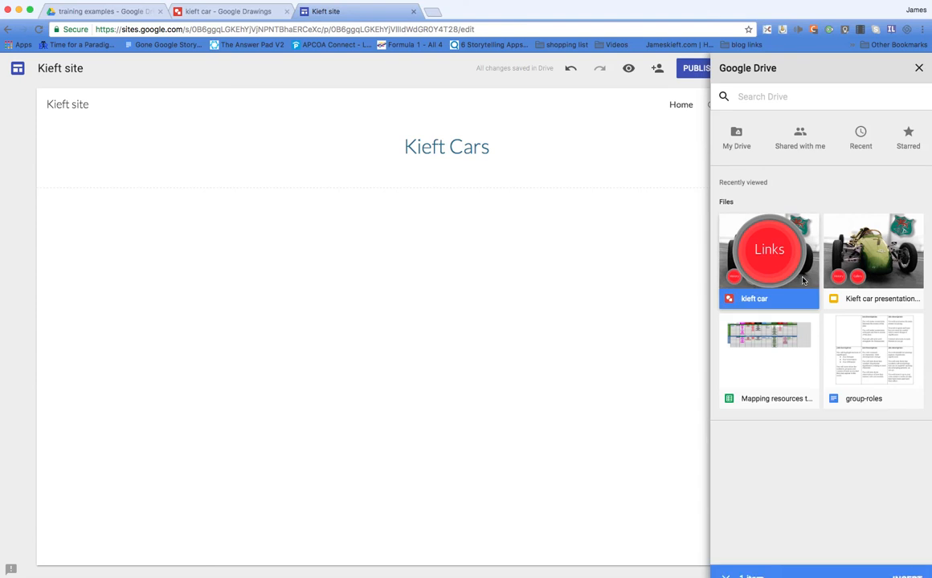
click(768, 257)
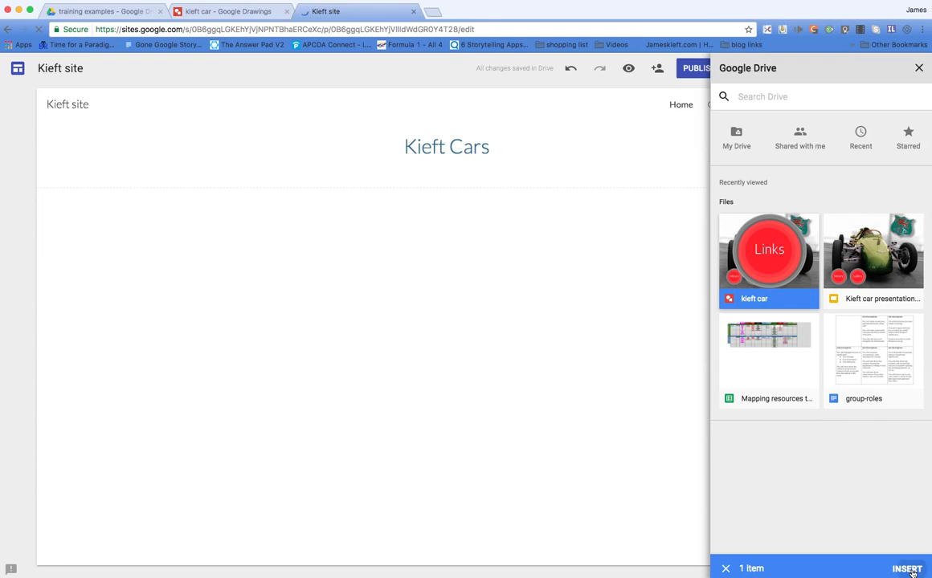
Insert the kieft car drawing below the header and stretch it to nearly the page width.
click(906, 568)
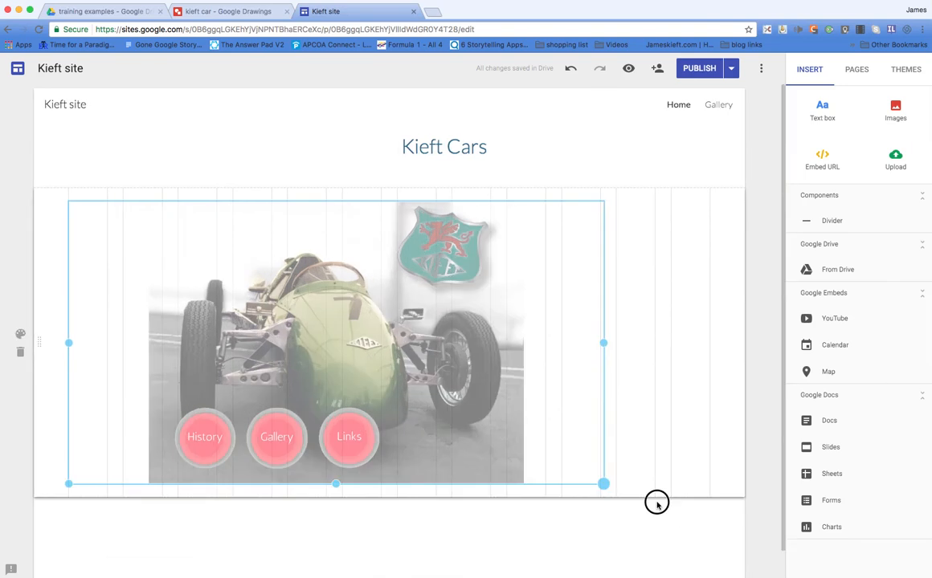
drag(604, 484, 712, 536)
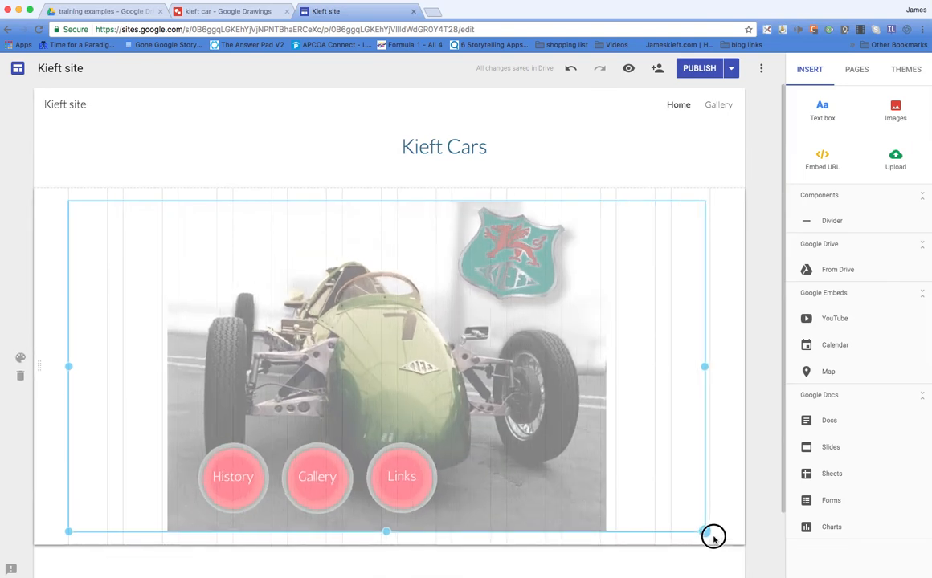
drag(714, 537, 733, 553)
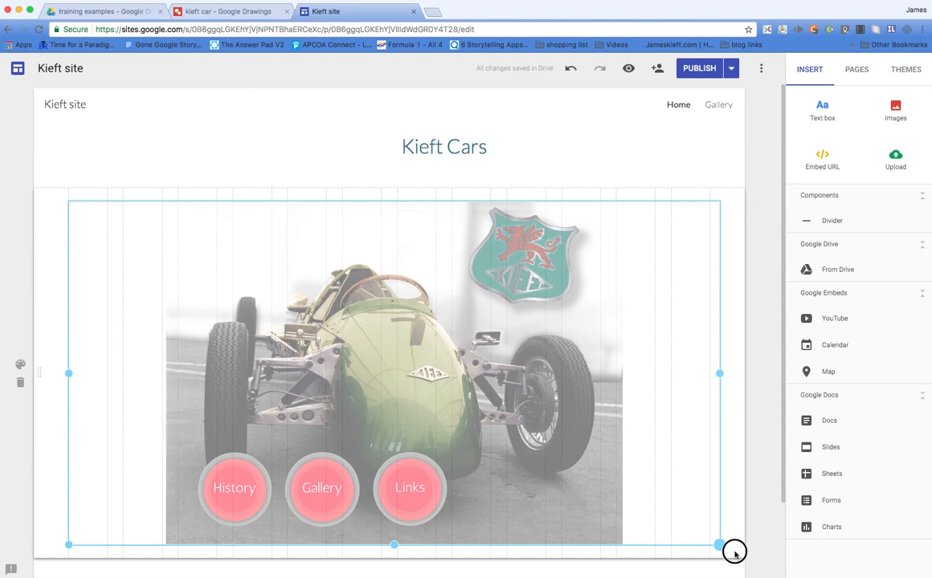
drag(735, 552, 749, 570)
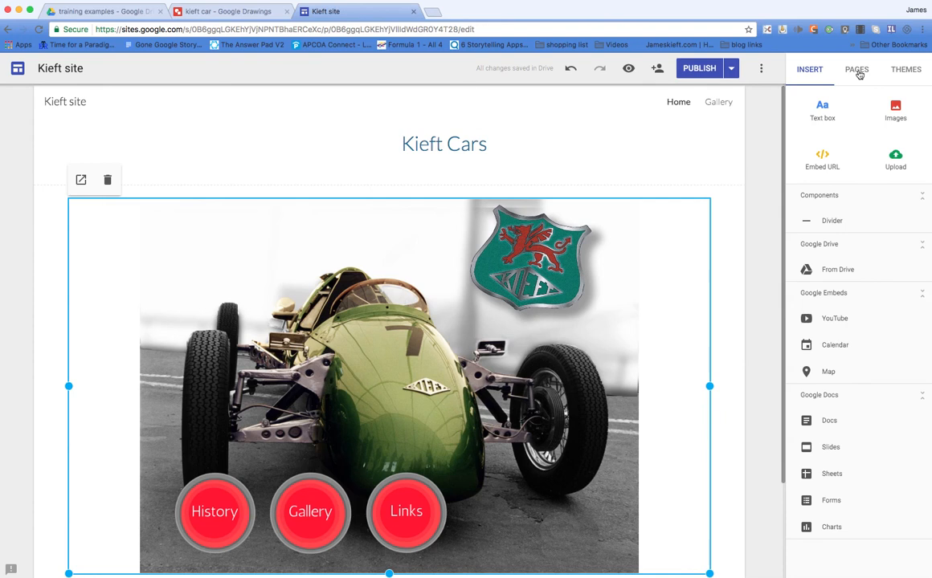
Create a new site page named History from the Pages panel.
click(857, 69)
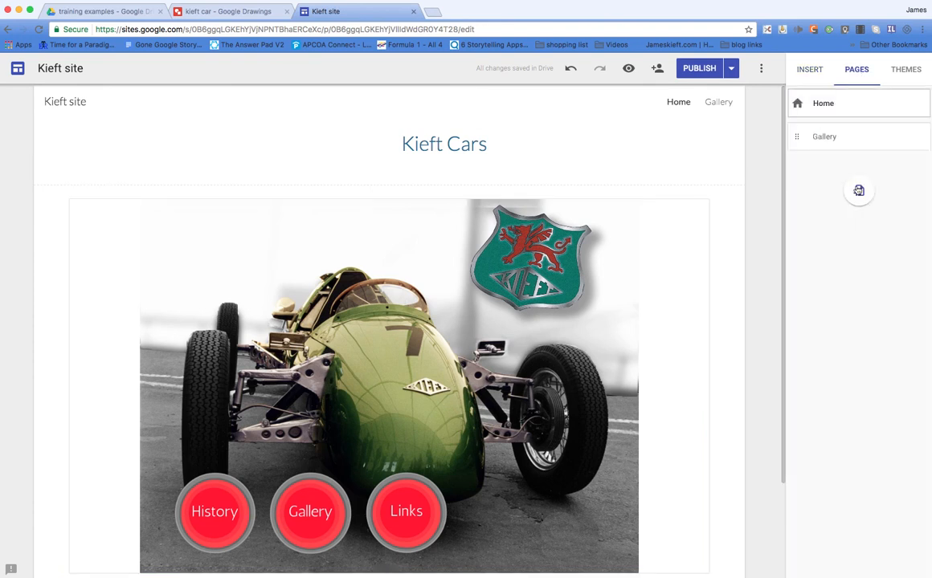
mouse_move(858, 190)
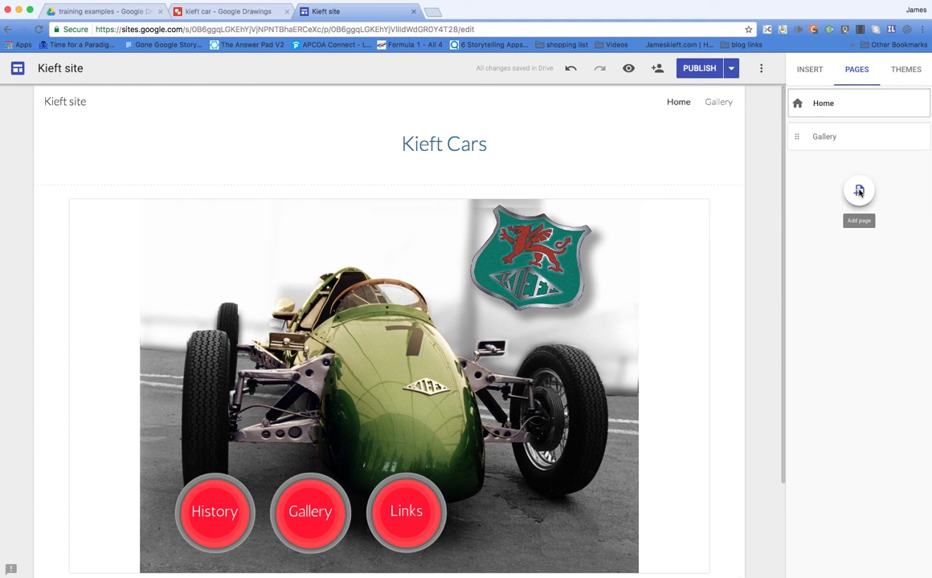
click(858, 191)
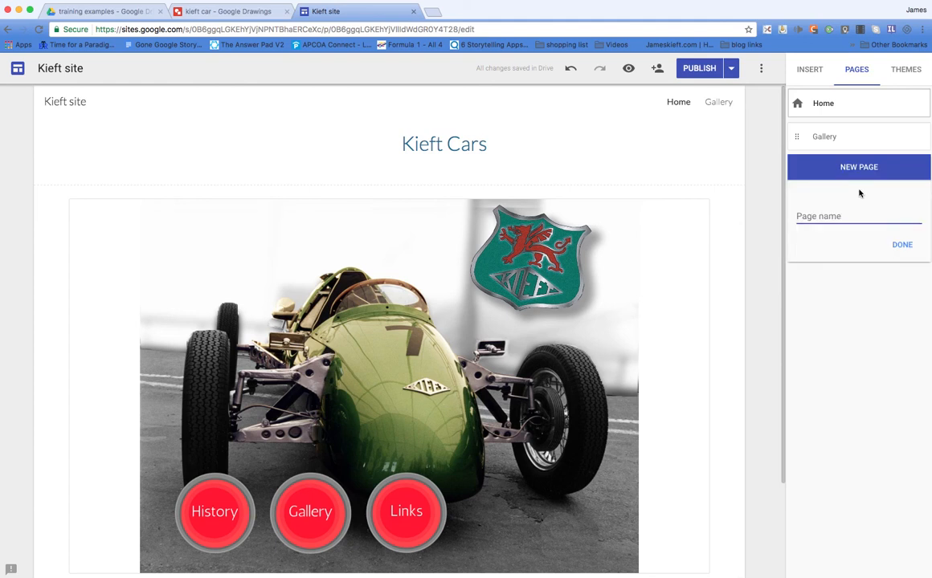
text(H)
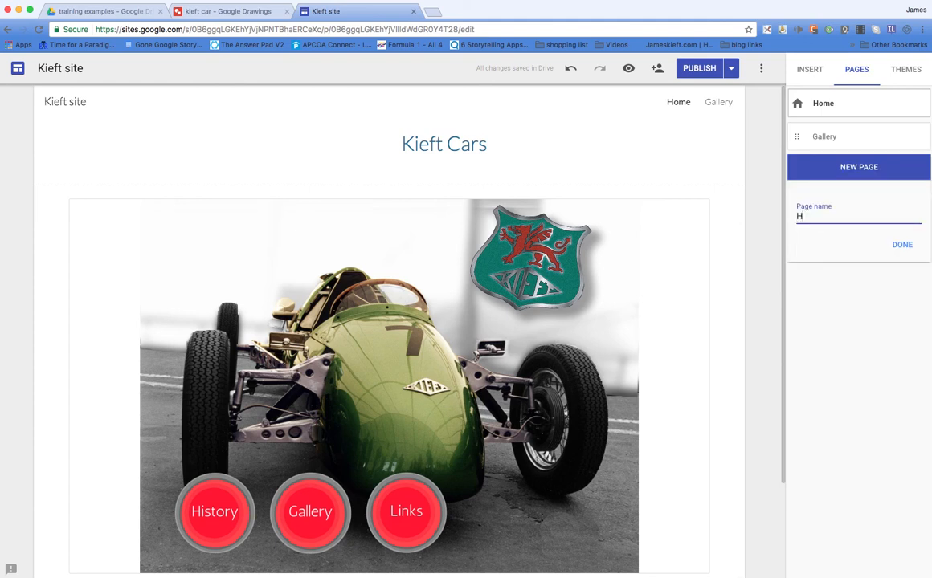
text(ist)
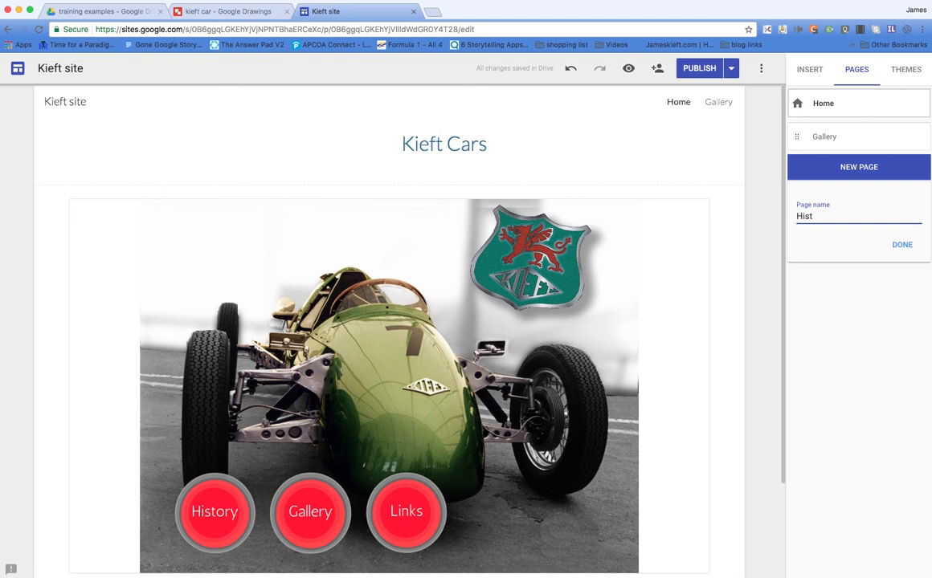
text(ory)
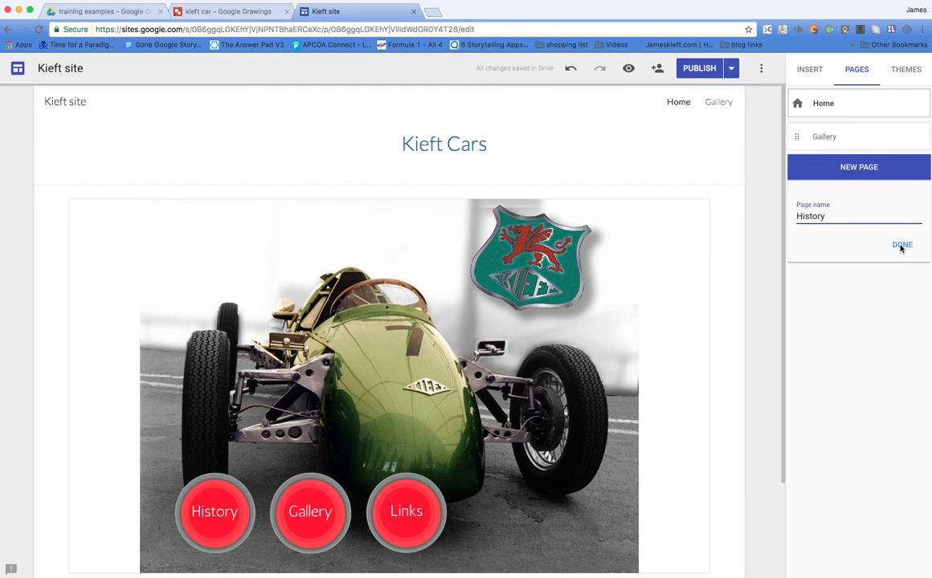
click(901, 244)
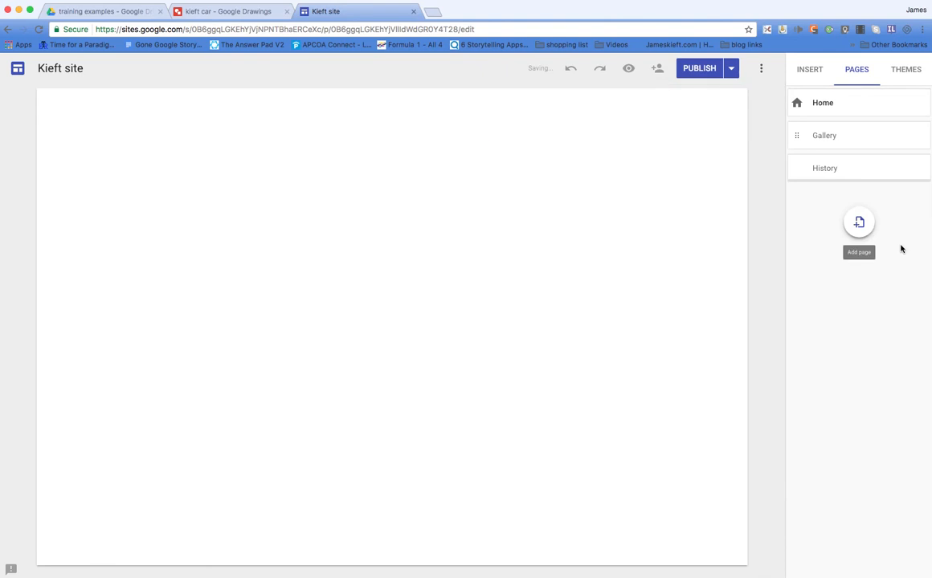
click(826, 169)
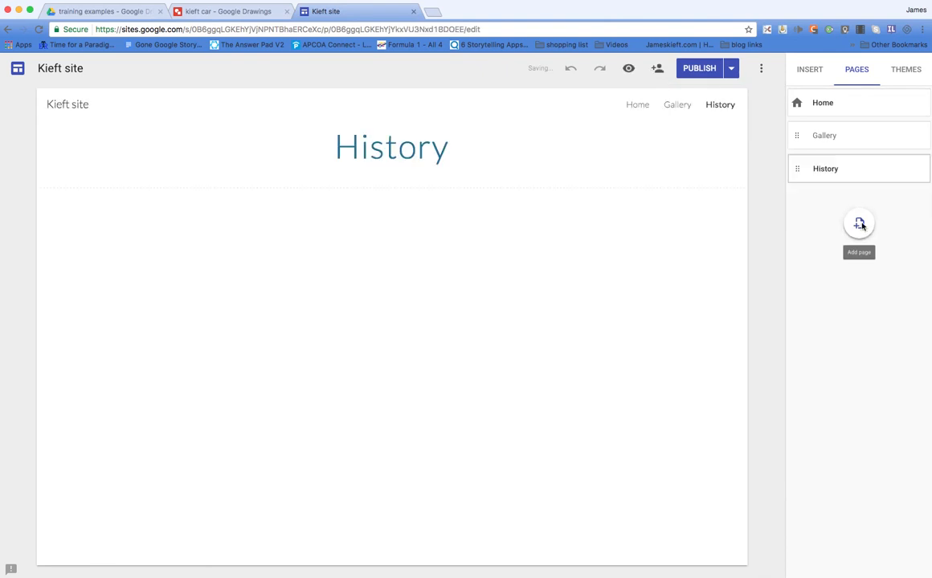
Create a new site page named Links, then return to the car drawing.
click(858, 223)
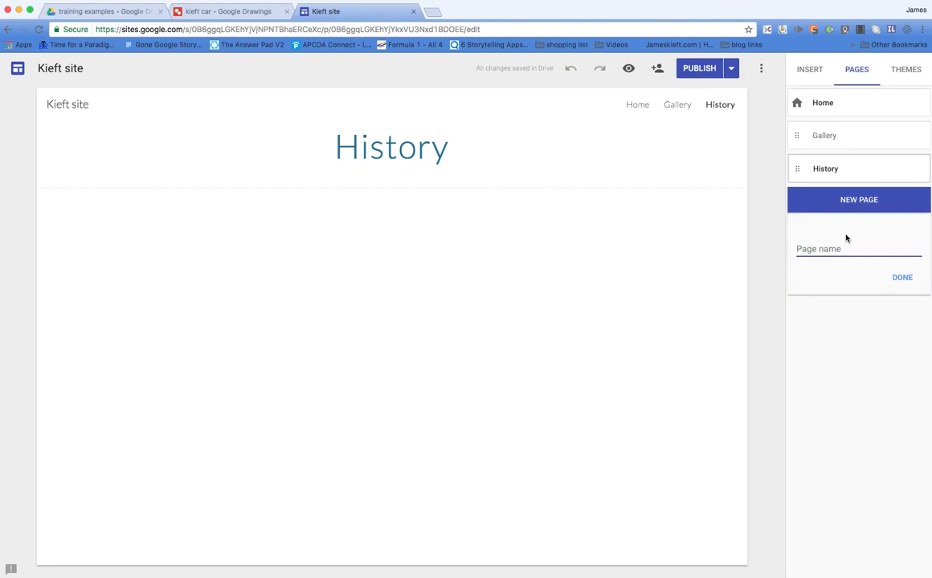
text(Links)
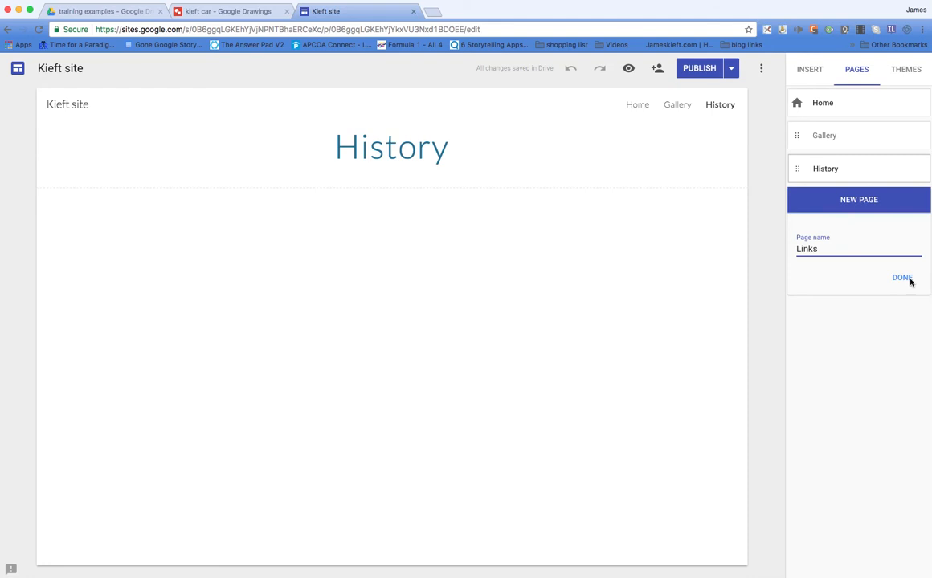
click(902, 277)
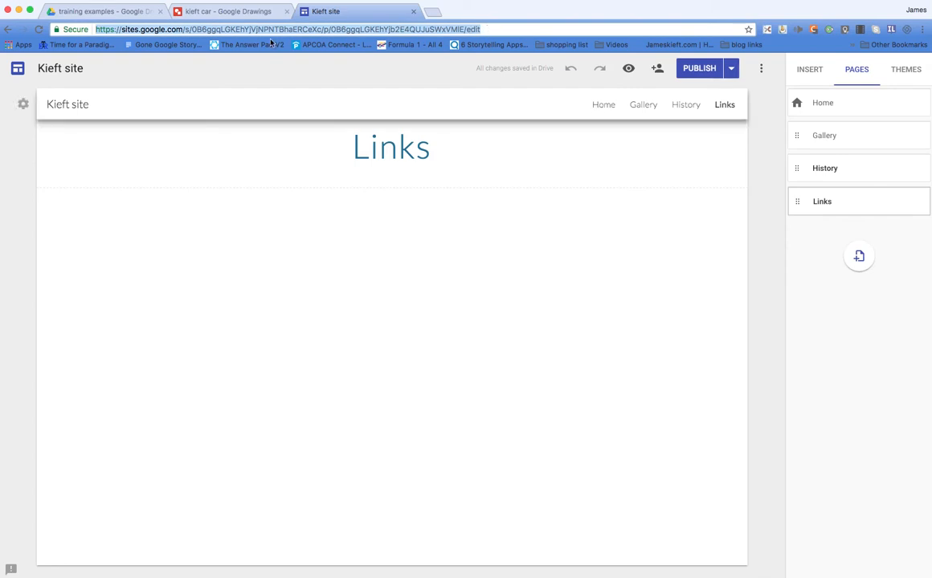
click(228, 11)
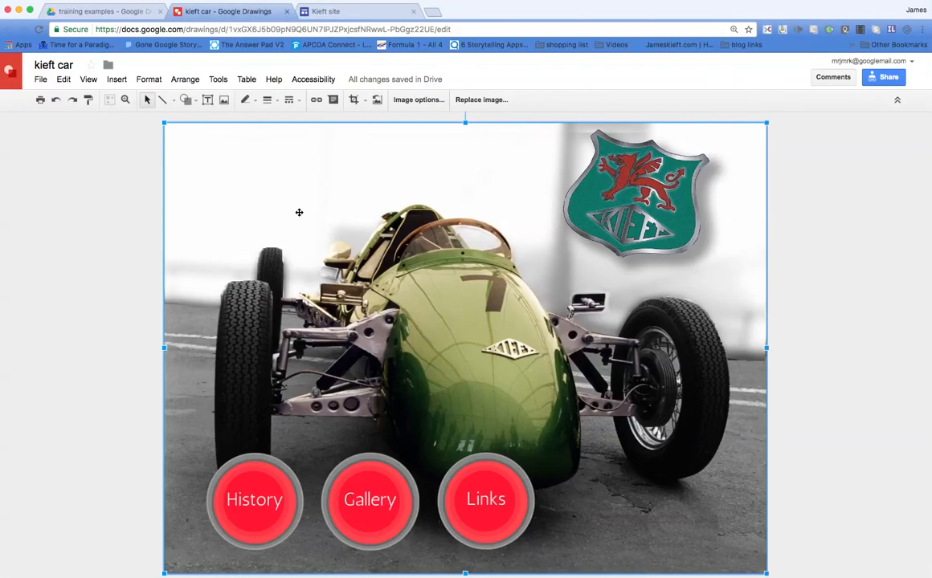
Link the Links button on the car image to the site's Links page URL.
click(485, 498)
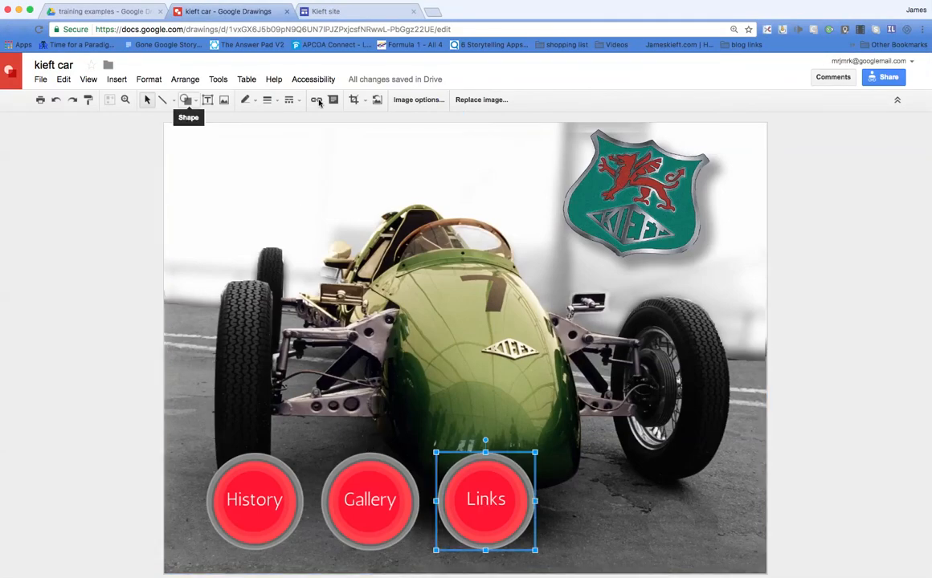
click(315, 100)
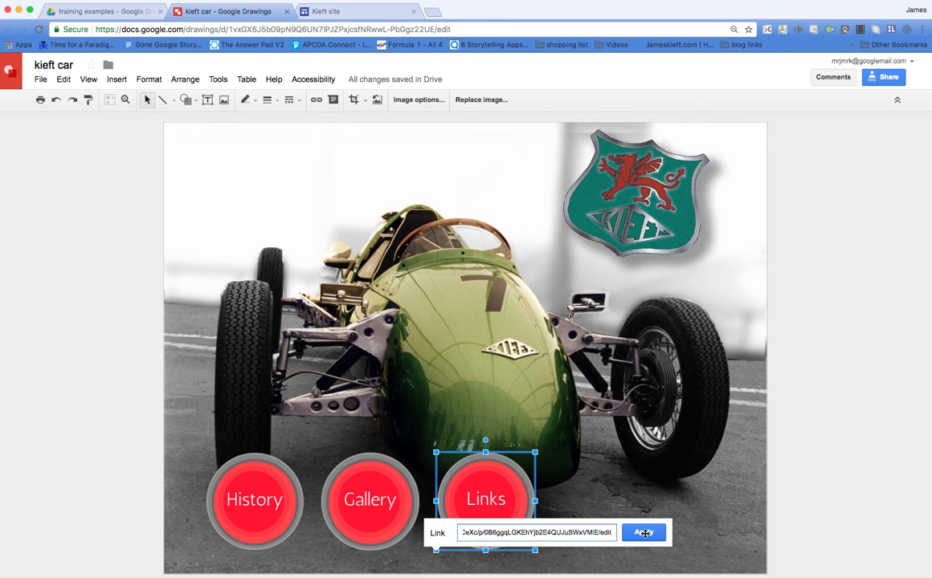
click(643, 533)
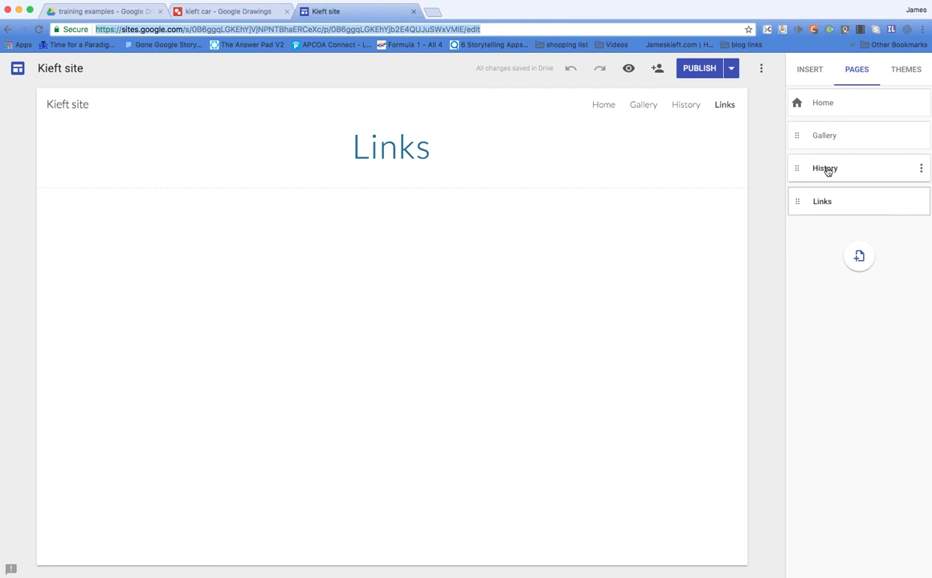
Open the site's History page to copy its URL, then return to the drawing.
click(826, 169)
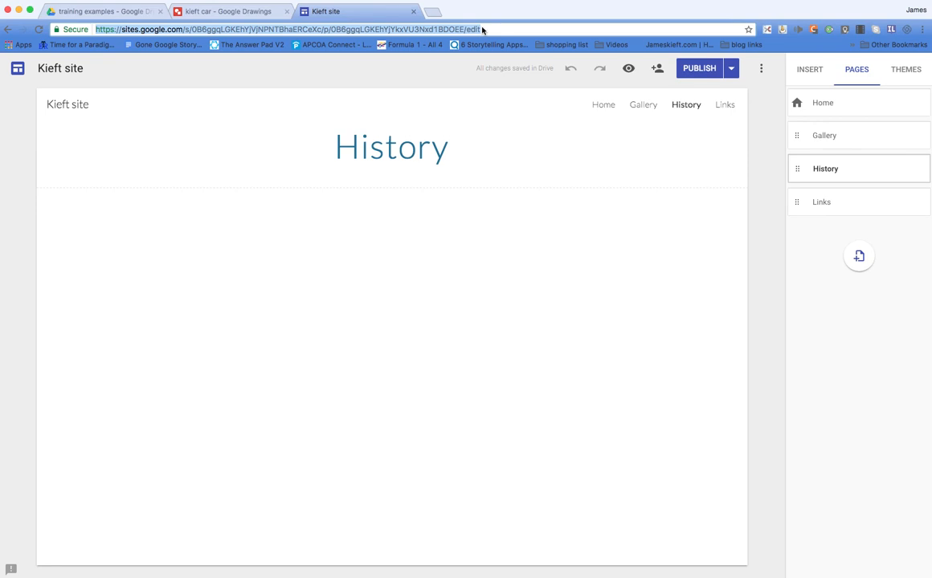
click(228, 11)
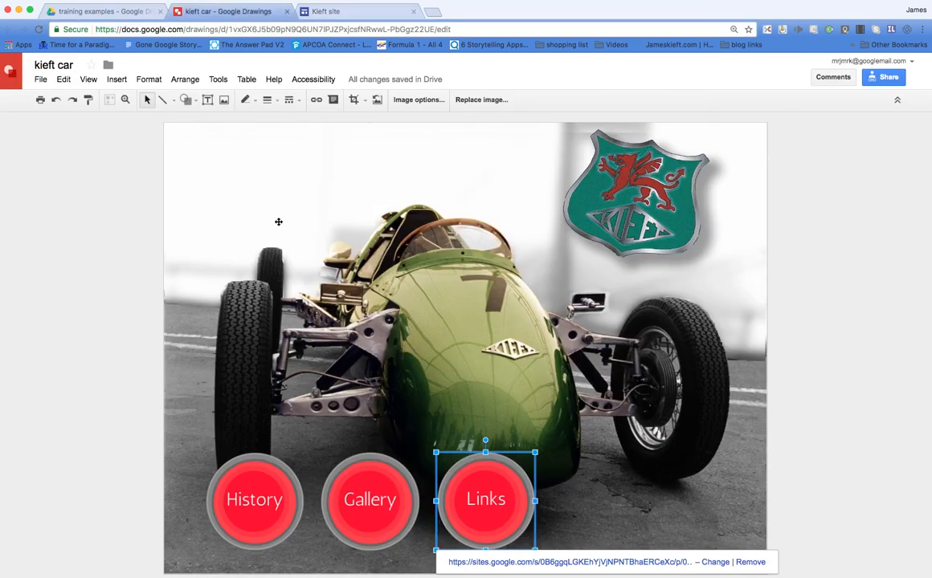
Link the History button to the History page URL, then return to the Sites editor.
click(254, 500)
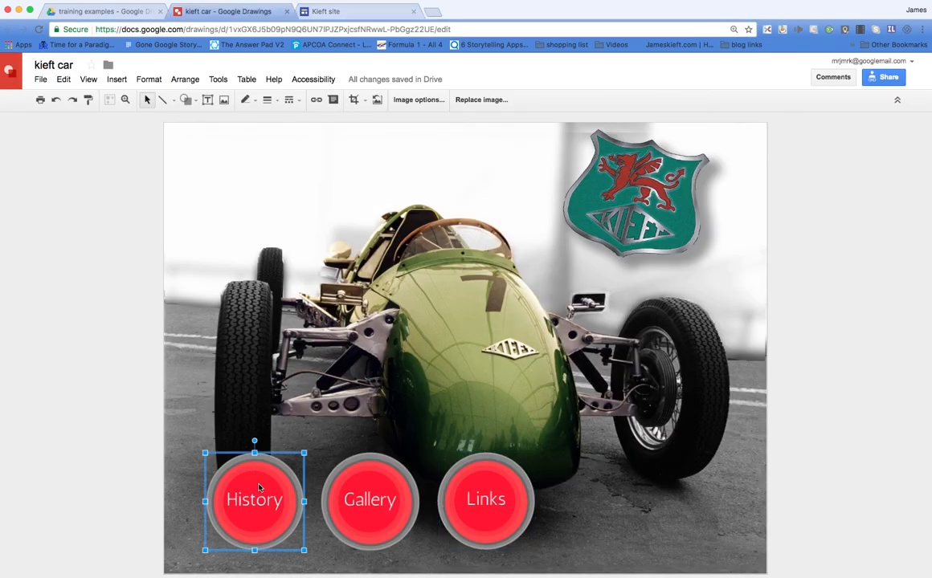
mouse_move(315, 100)
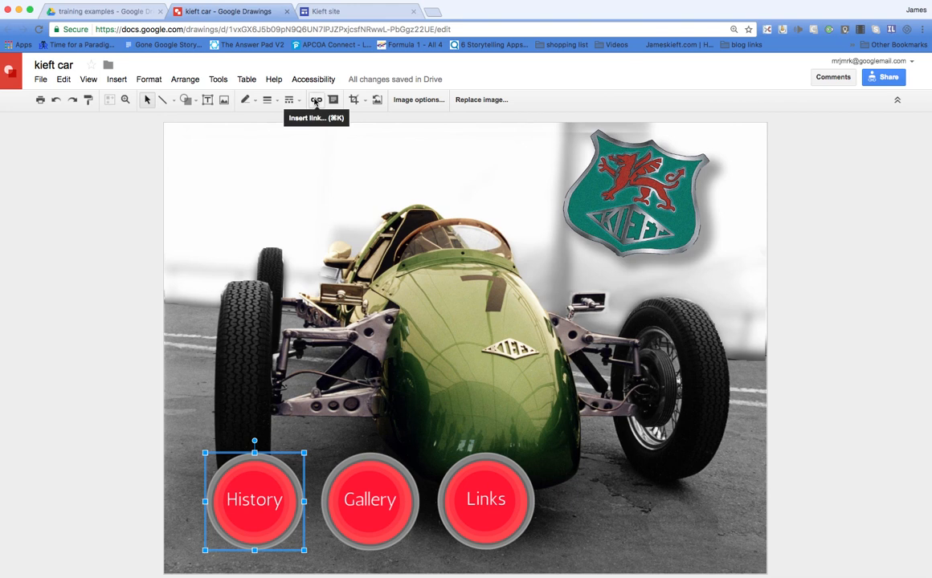
click(315, 100)
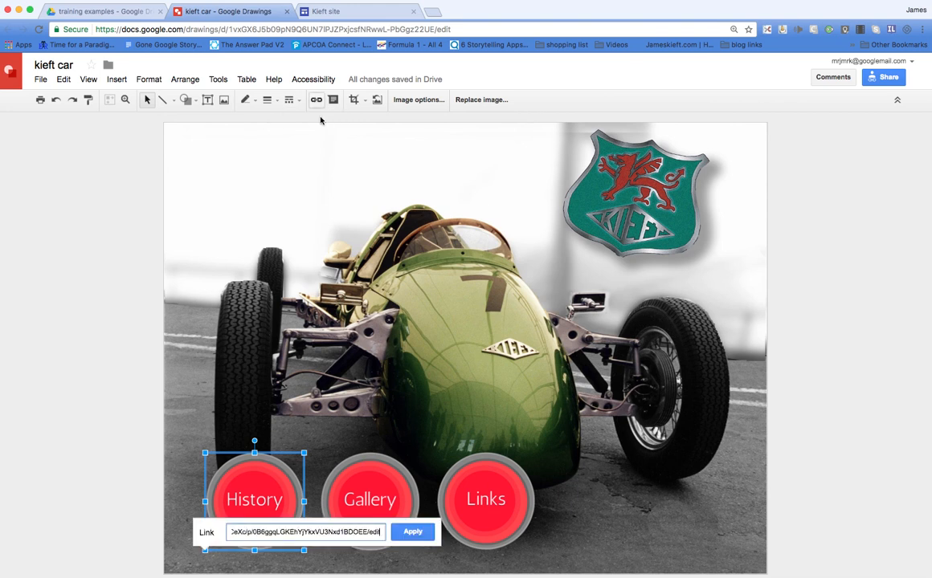
click(411, 532)
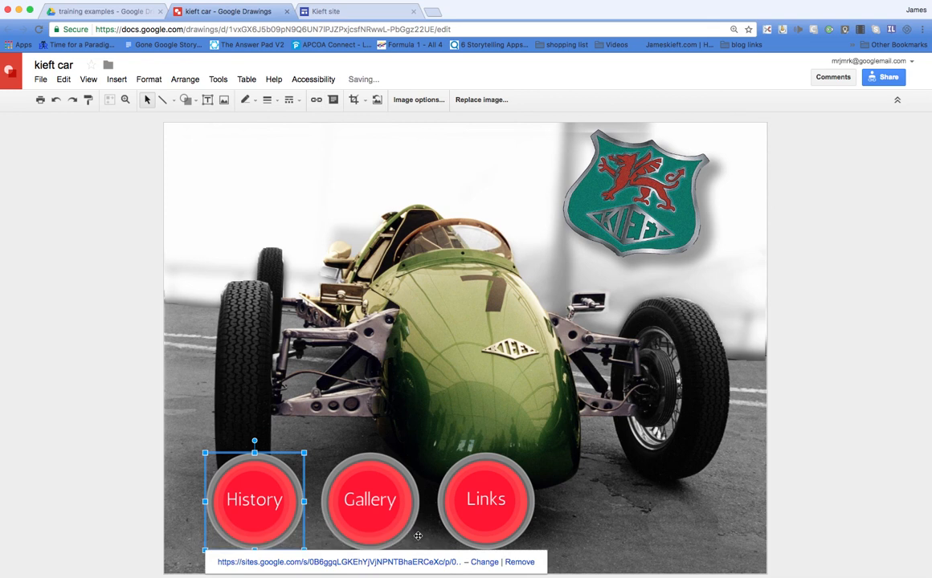
click(357, 11)
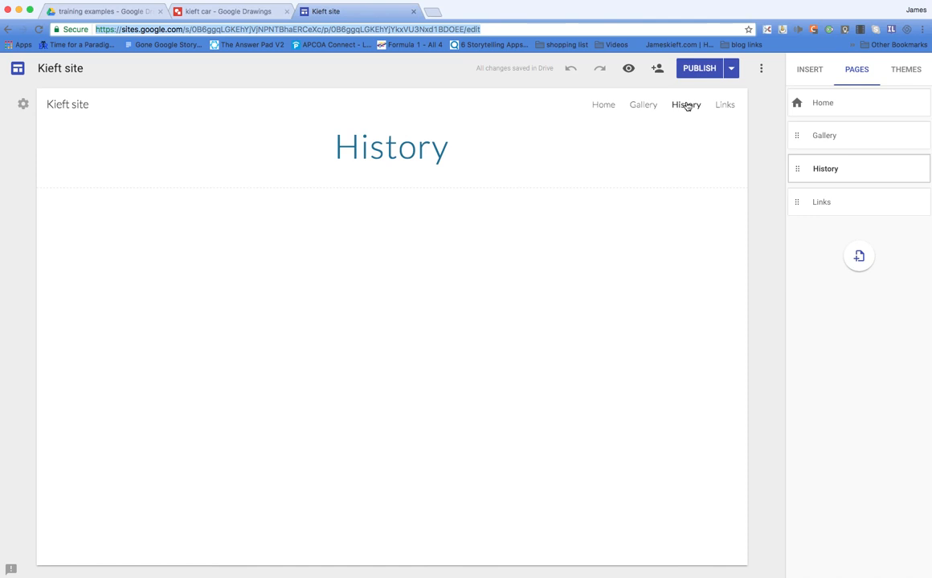
Return to the Home page and confirm publishing so the Kieft site goes live.
click(822, 103)
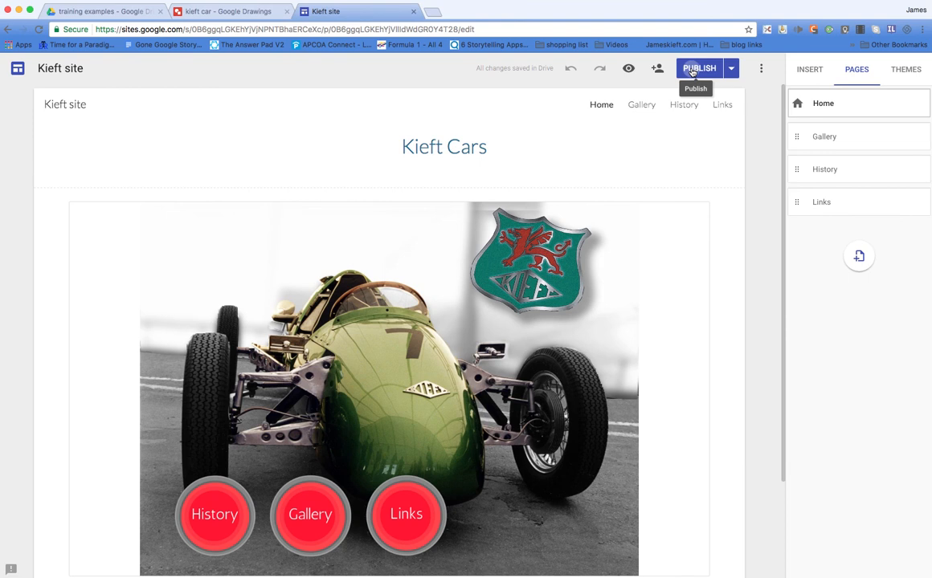
click(698, 68)
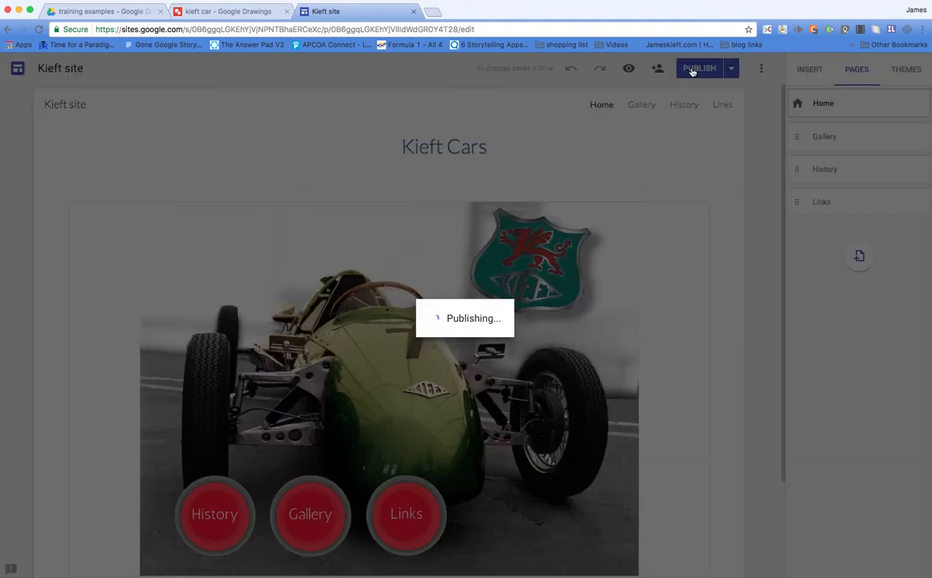
click(699, 68)
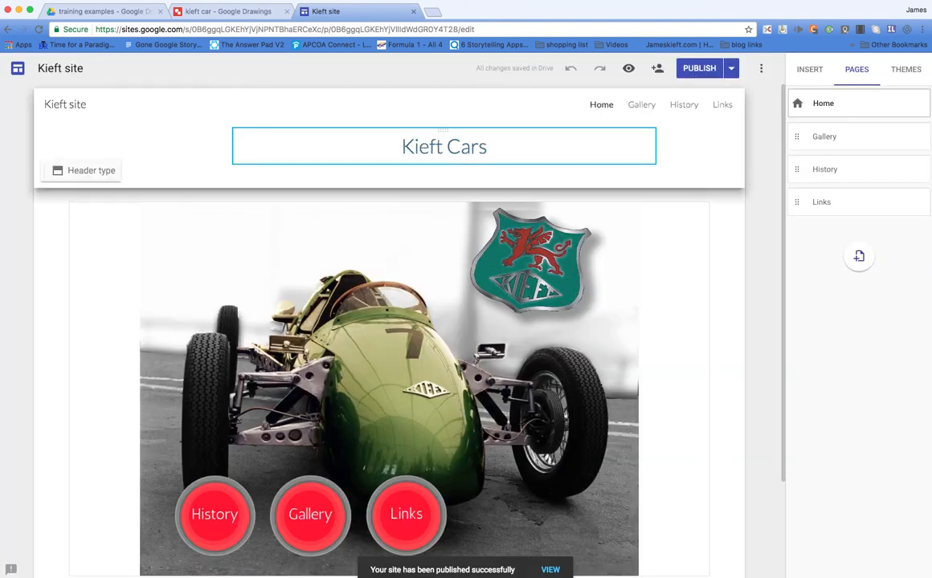
click(550, 569)
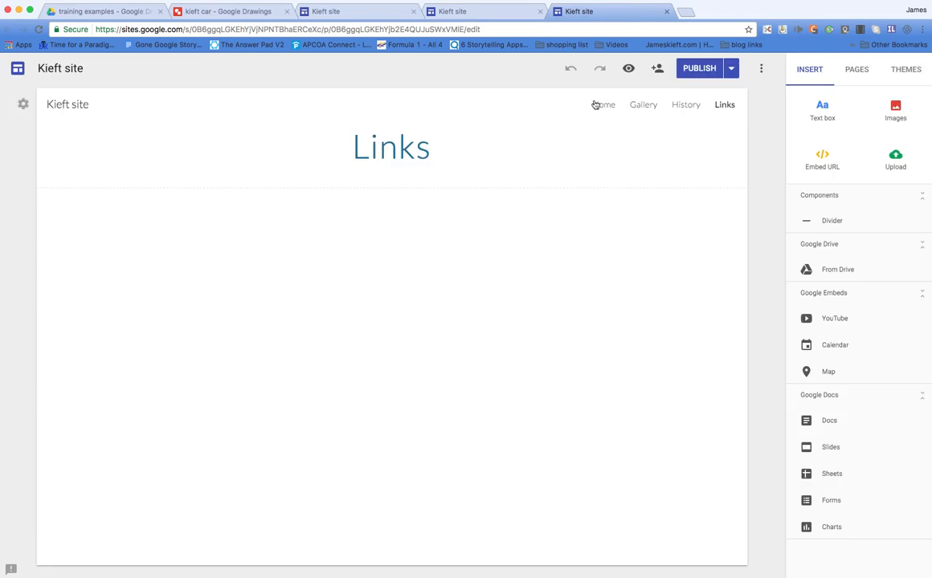
click(604, 105)
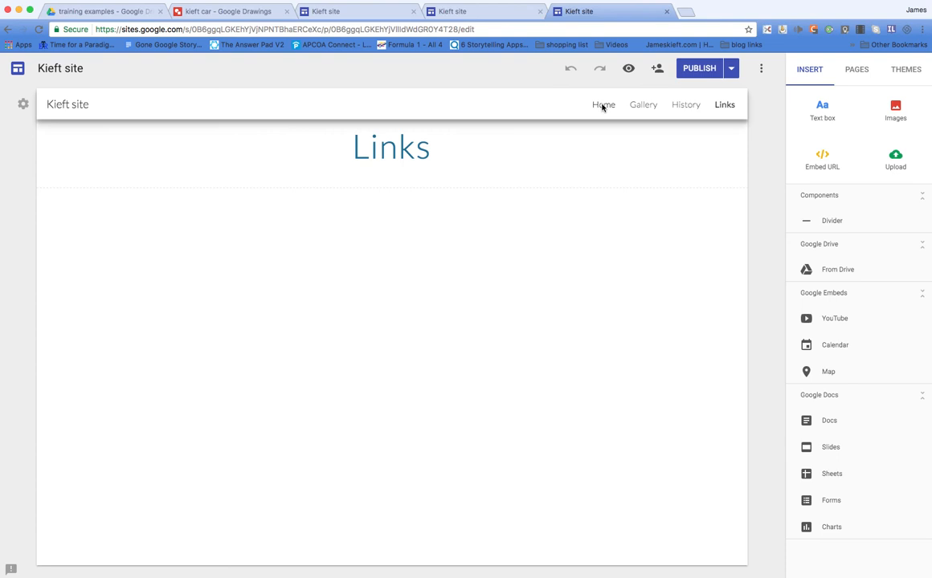
click(605, 104)
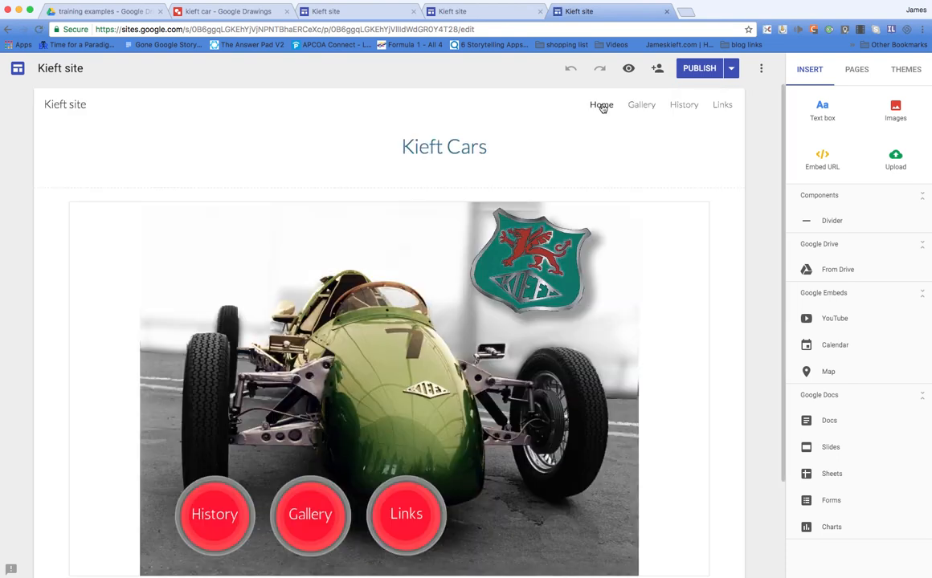